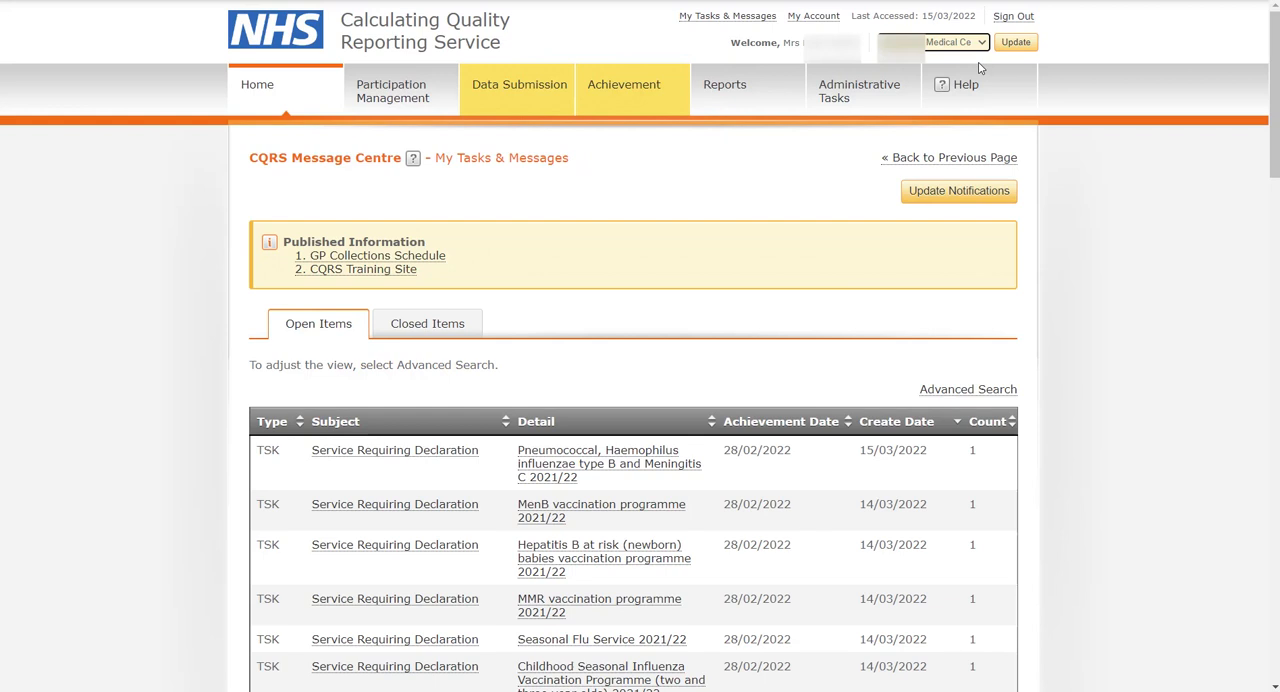
{"action": "mouse_move", "coordinate": [525, 110]}
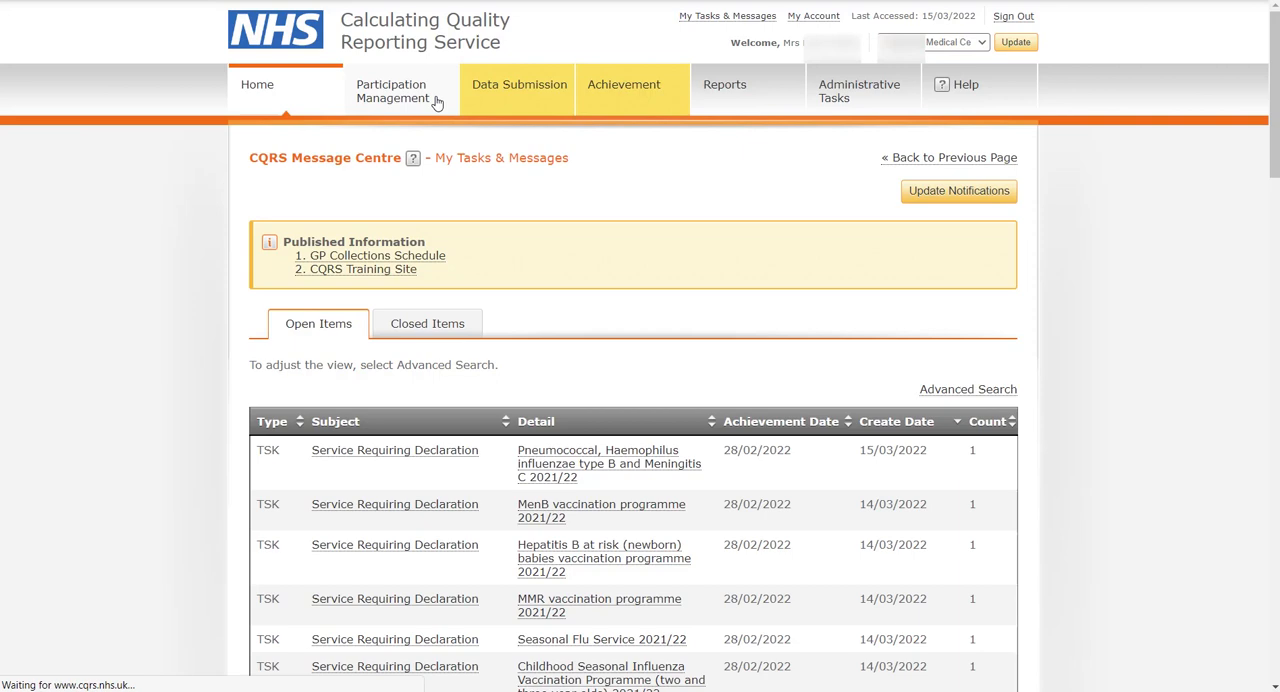
Step: Open the My Services page under Participation Management for 2021/2022
{"action": "left_click", "coordinate": [393, 91]}
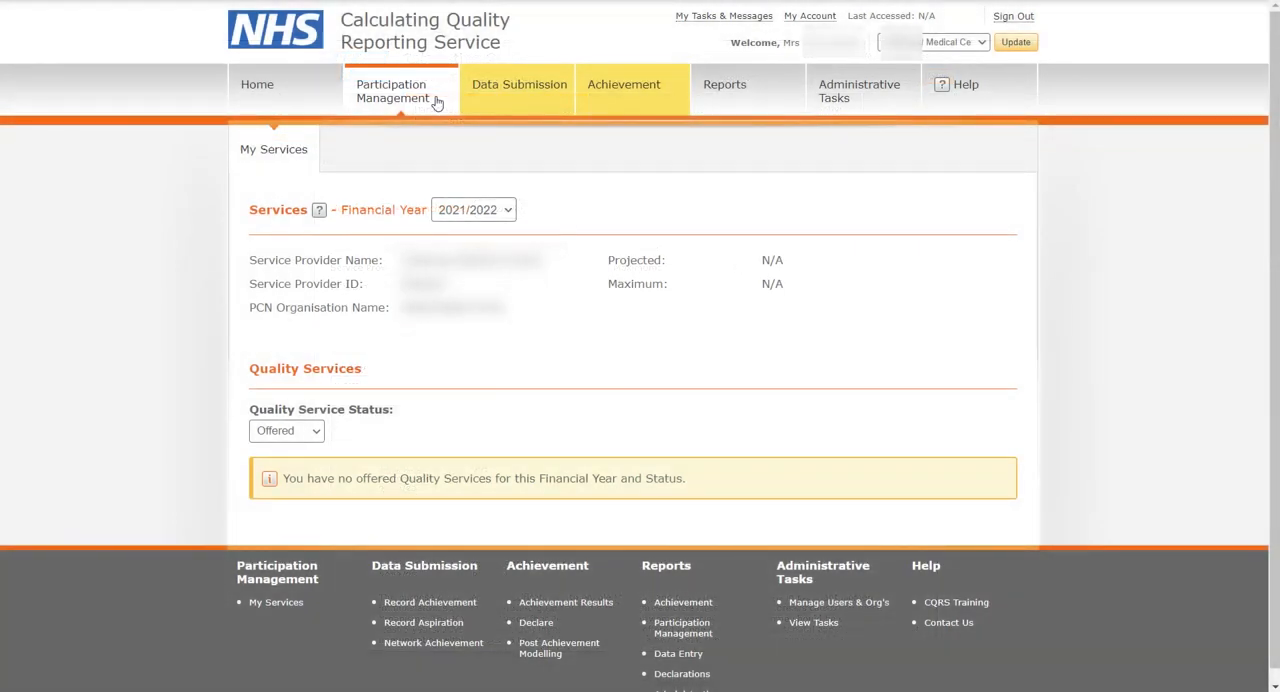
{"action": "mouse_move", "coordinate": [353, 364]}
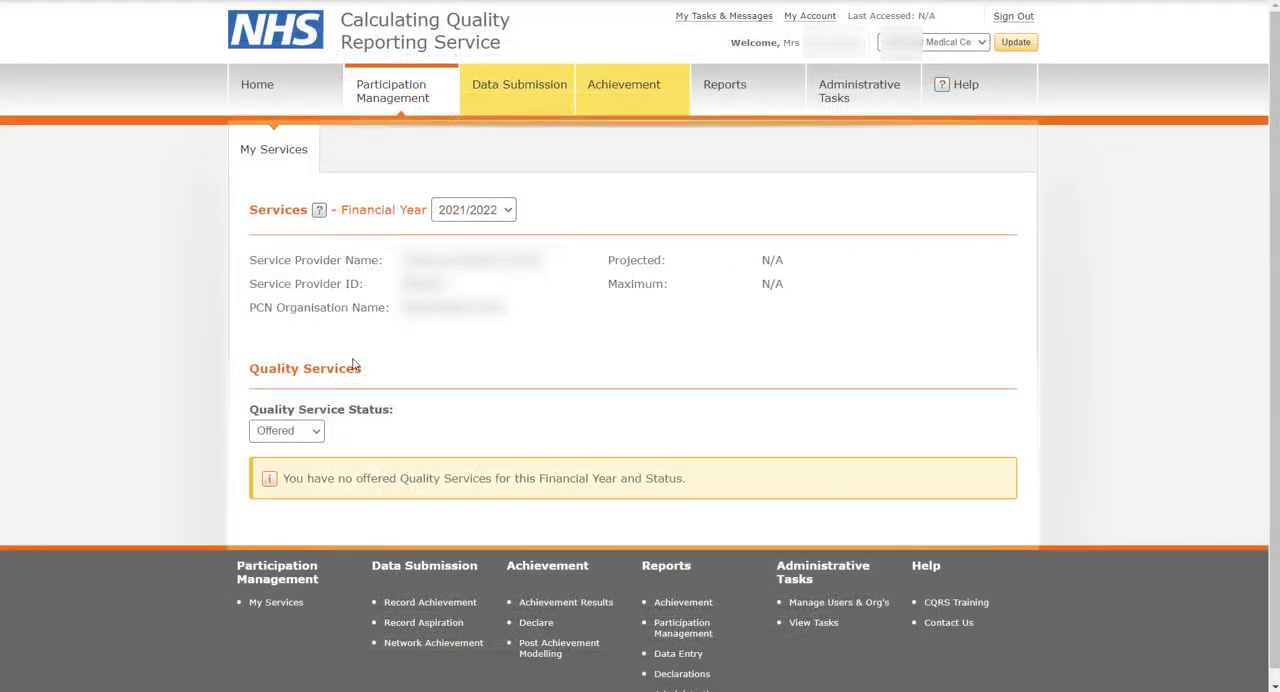
Step: Filter Quality Service Status to Approved and browse the approved 2021/2022 services
{"action": "left_click", "coordinate": [286, 430]}
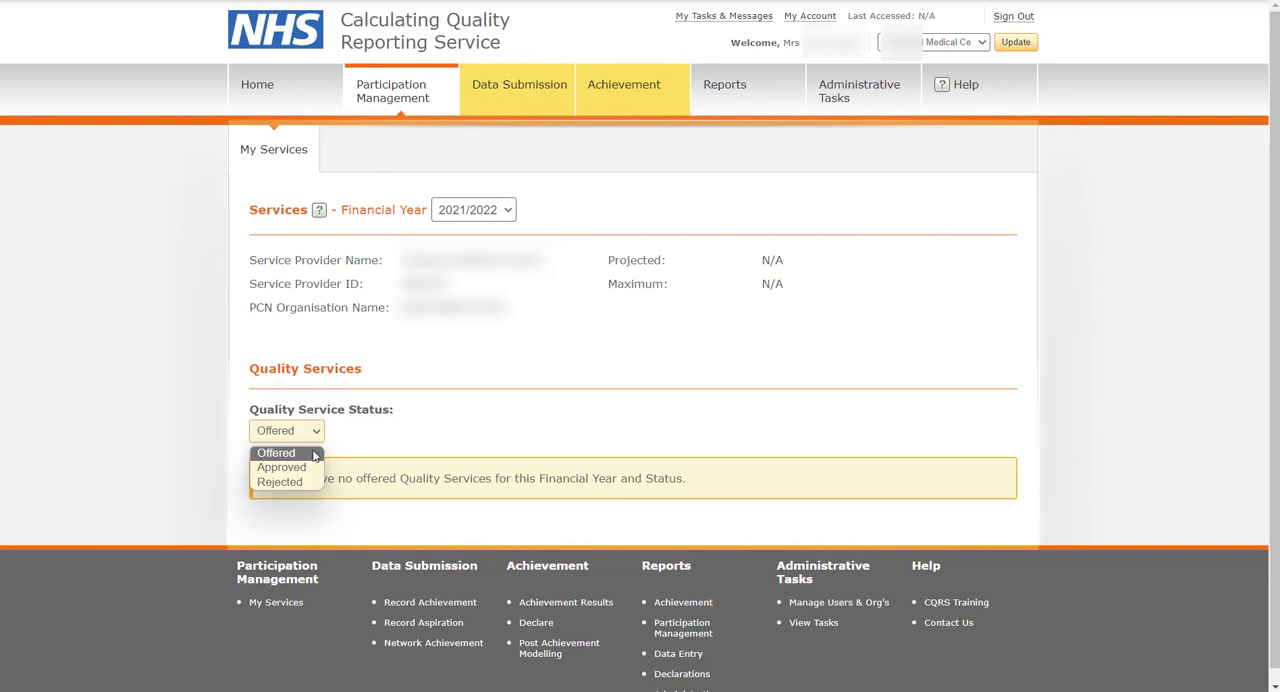
{"action": "mouse_move", "coordinate": [281, 467]}
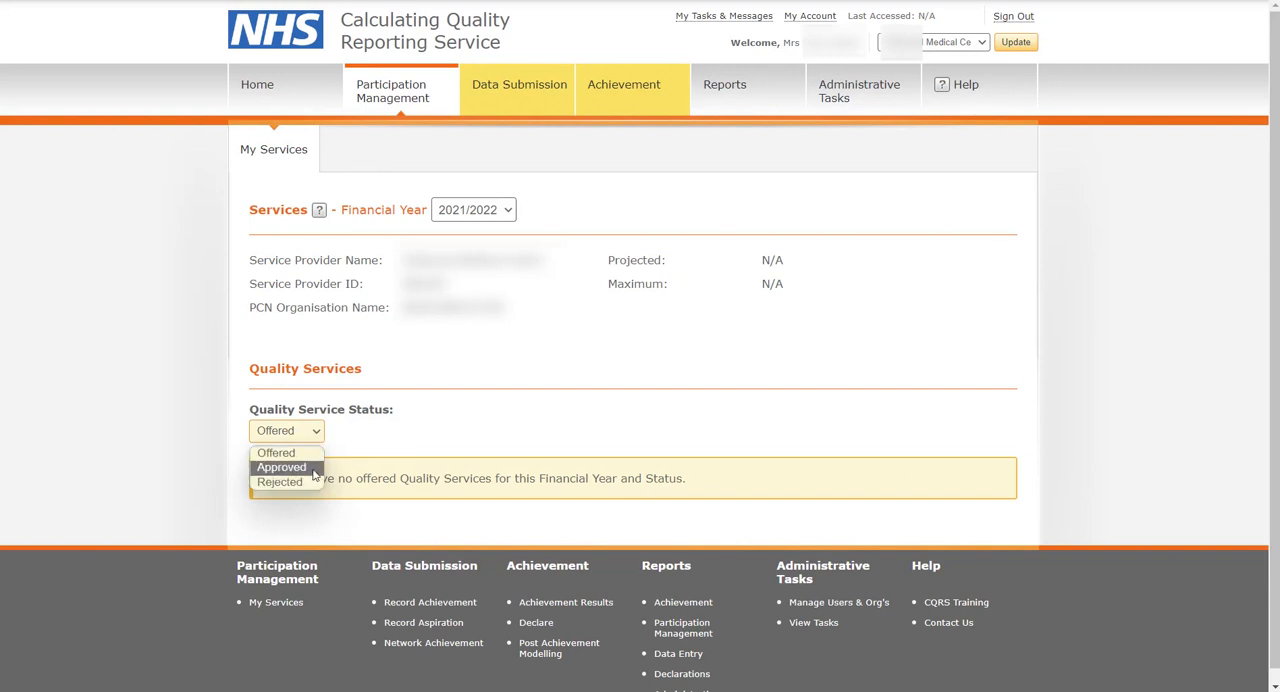
{"action": "left_click", "coordinate": [281, 467]}
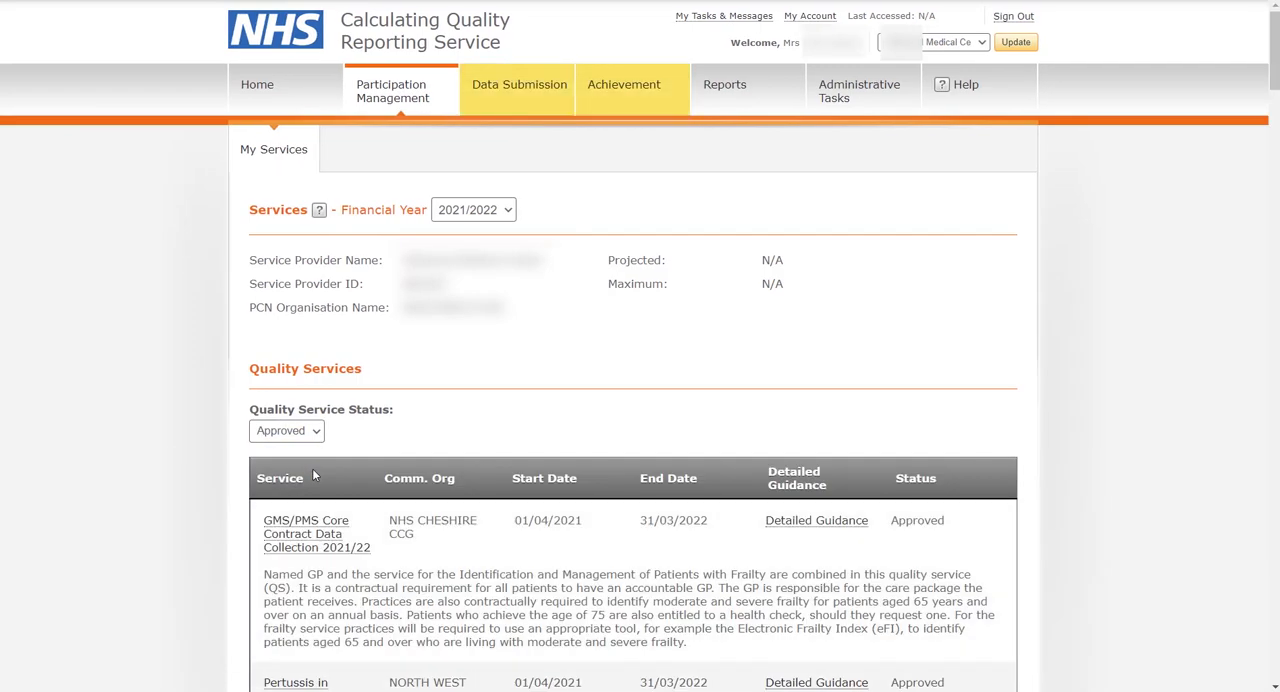
{"action": "scroll", "scroll_direction": "down", "scroll_amount": 3}
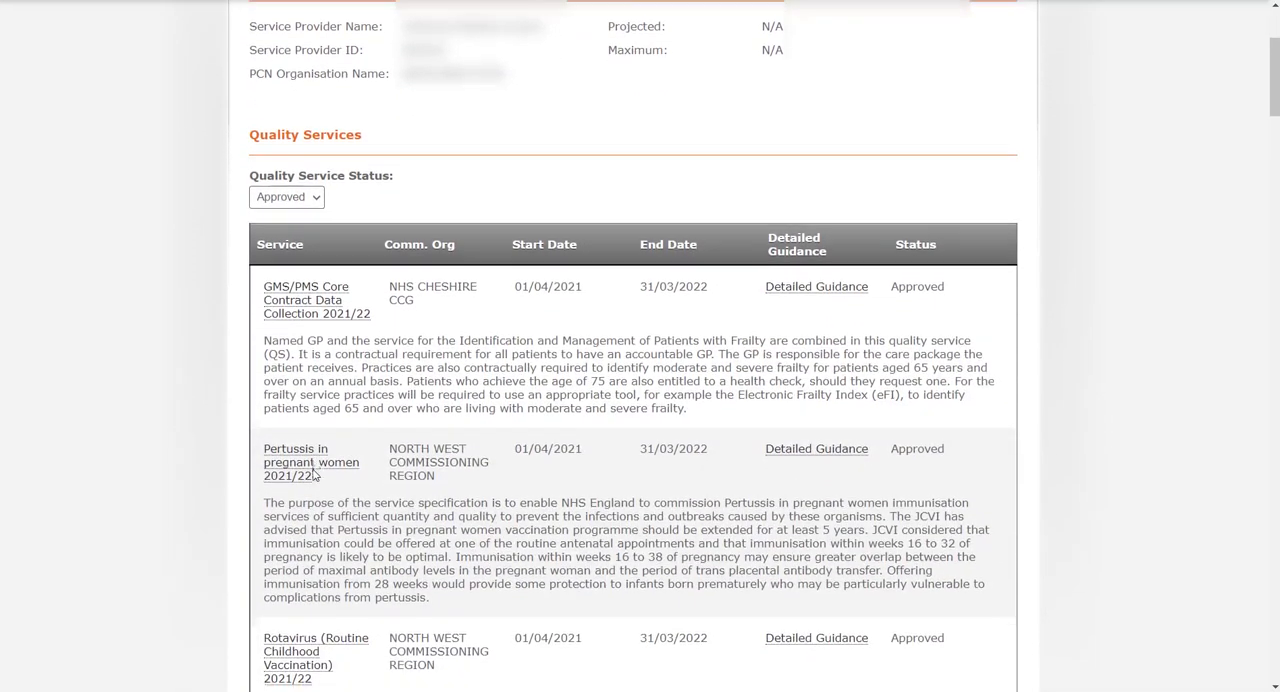
{"action": "scroll", "scroll_direction": "down", "scroll_amount": 3}
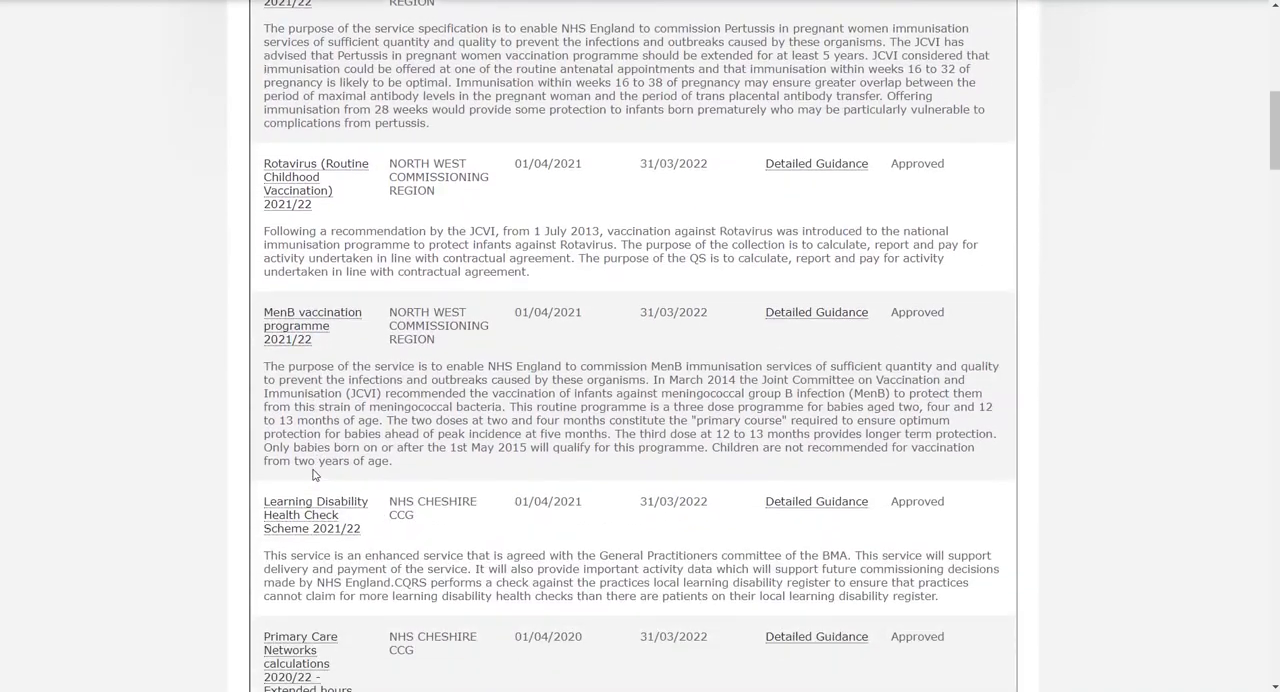
{"action": "scroll", "scroll_direction": "down", "scroll_amount": 3}
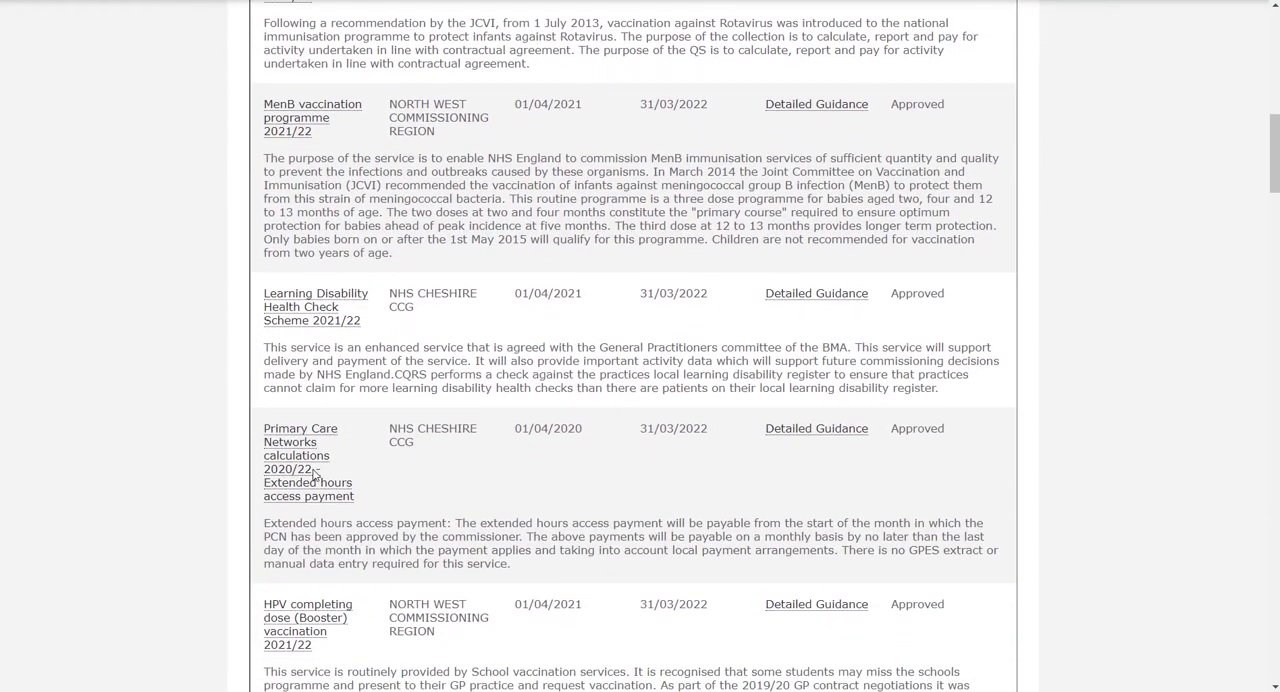
{"action": "scroll", "scroll_direction": "down", "scroll_amount": 3}
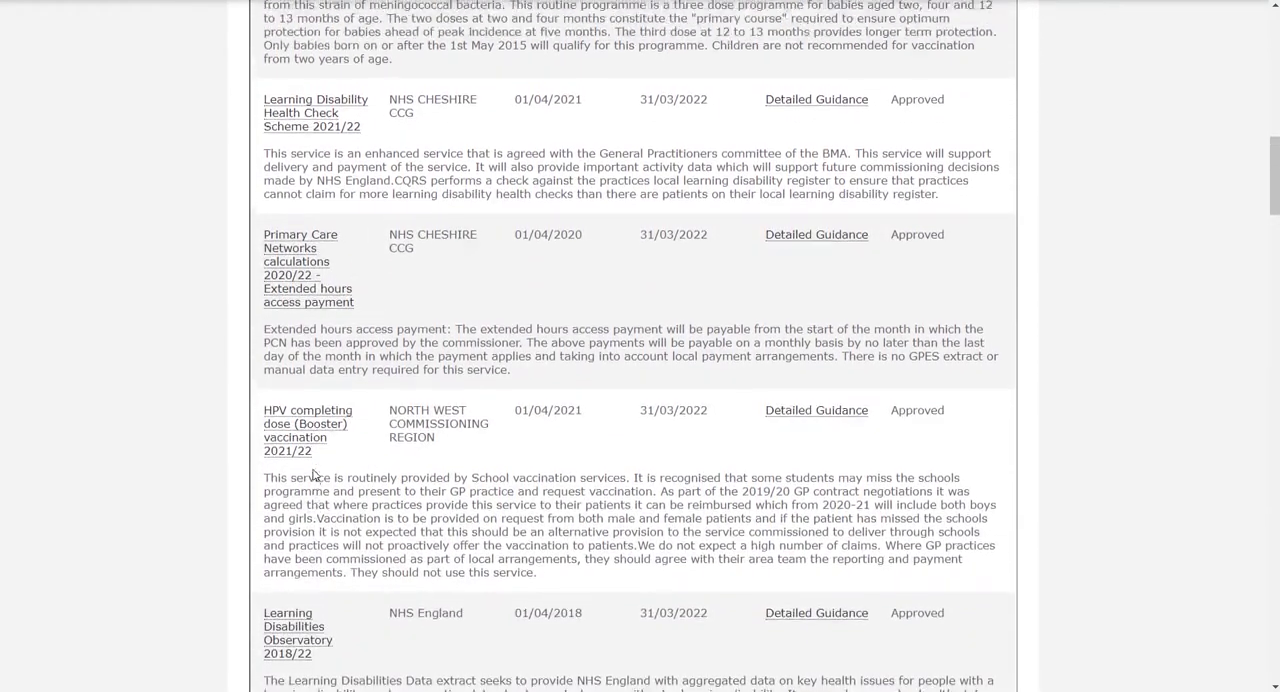
{"action": "scroll", "scroll_direction": "up", "scroll_amount": 3}
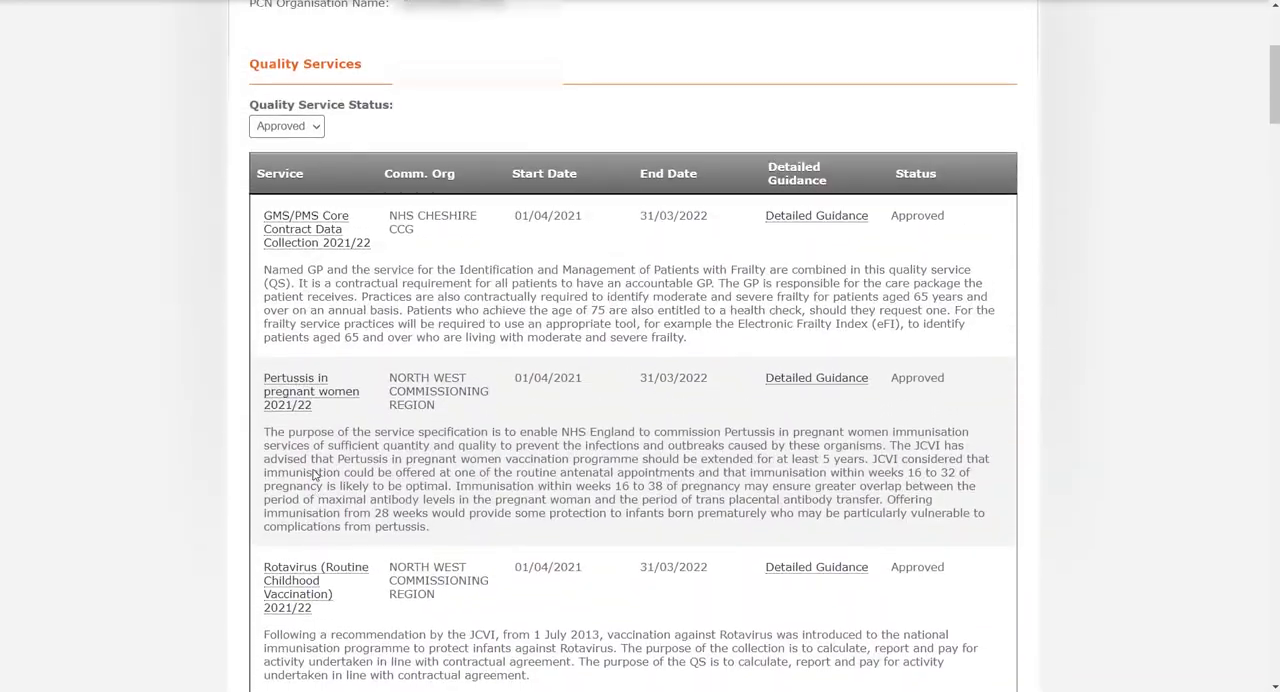
{"action": "scroll", "scroll_direction": "up", "scroll_amount": 3}
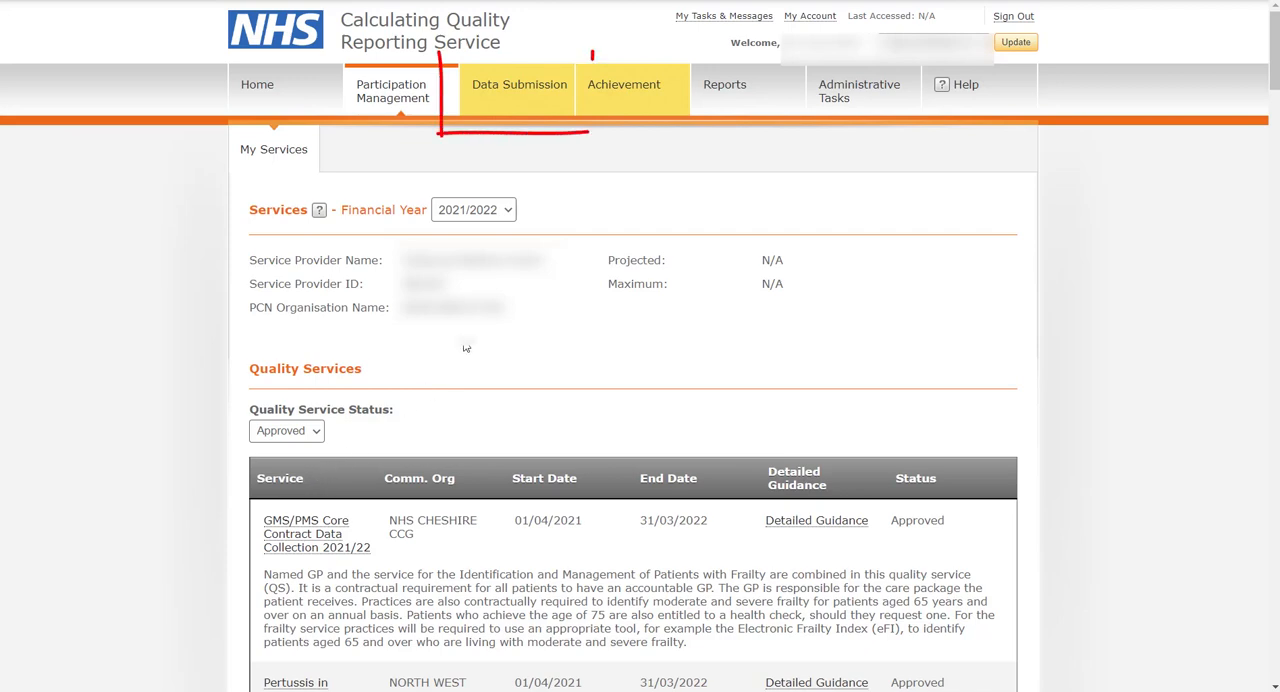
Step: Open Record Achievement under Data Submission for 2021/2022
{"action": "left_click", "coordinate": [518, 90]}
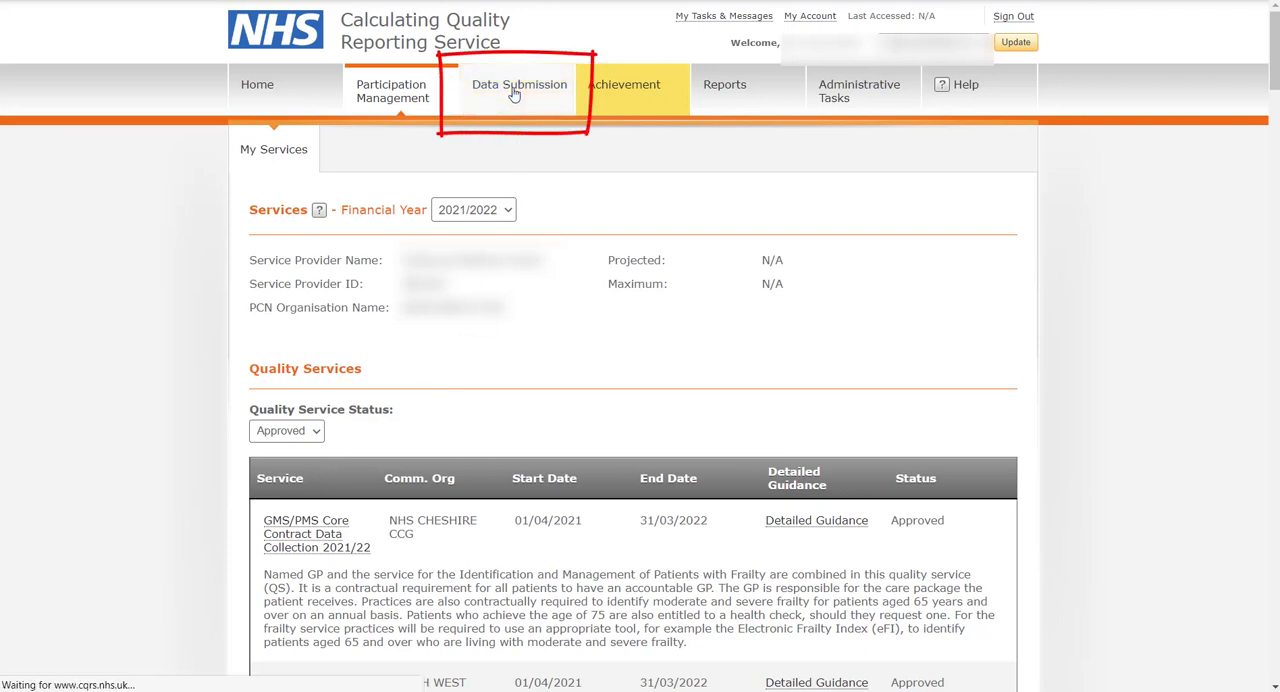
{"action": "left_click", "coordinate": [623, 84]}
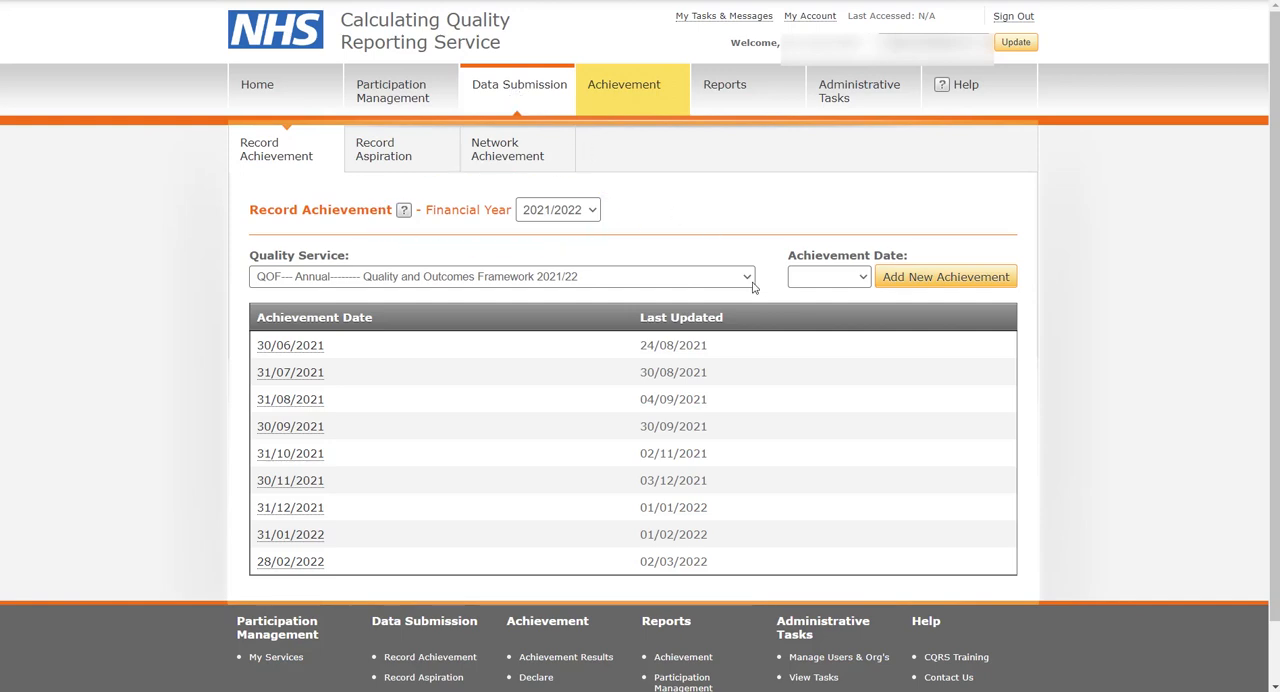
Step: Select Weight Management Referral Enhanced Service 2021/22 with achievement date 28/02/2022
{"action": "left_click", "coordinate": [745, 276]}
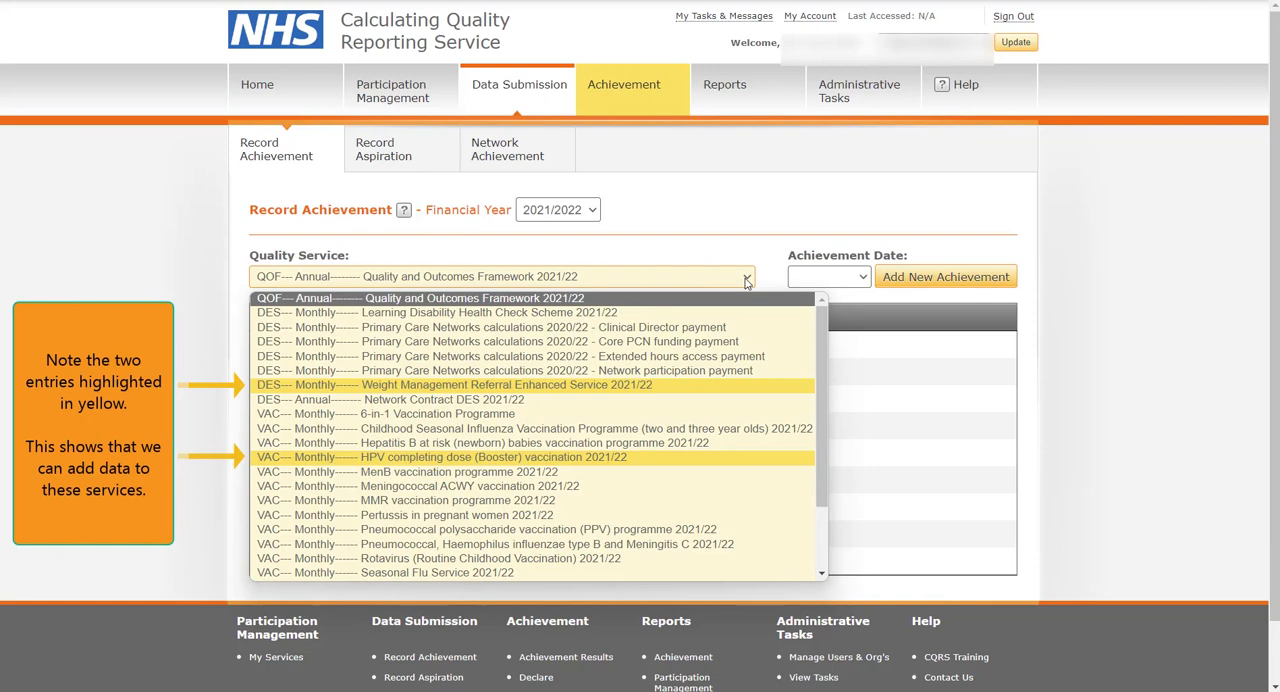
{"action": "mouse_move", "coordinate": [725, 376]}
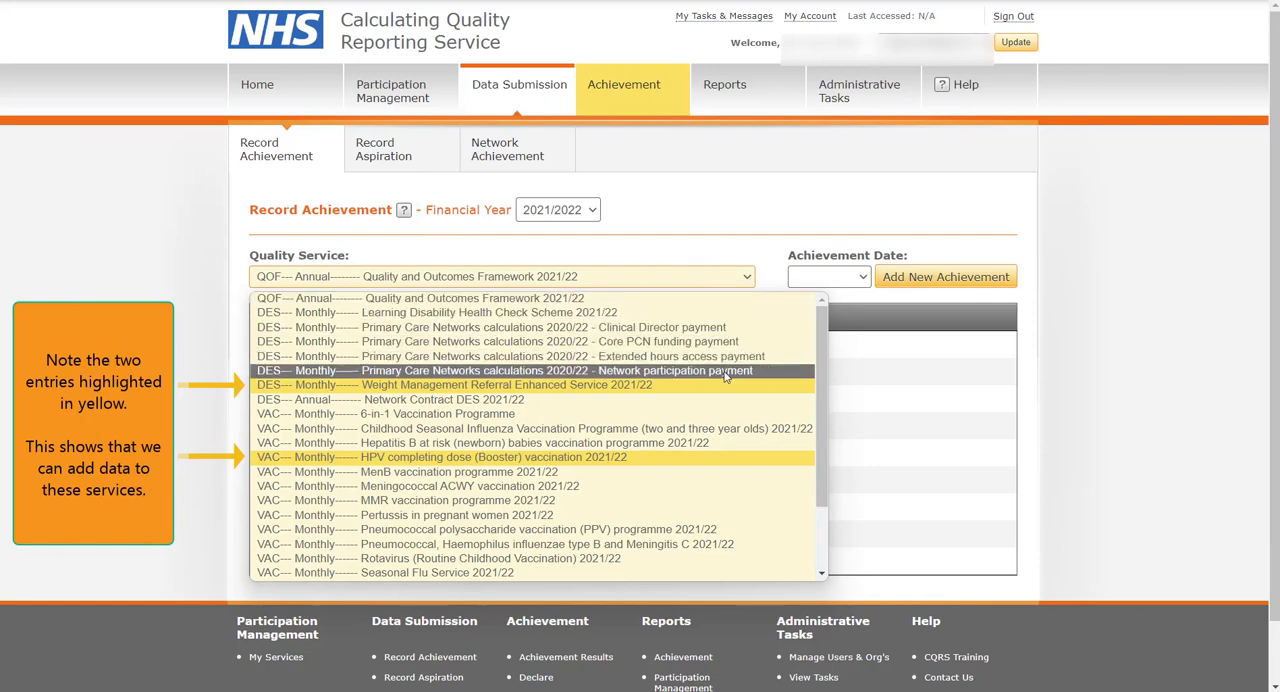
{"action": "left_click", "coordinate": [454, 385]}
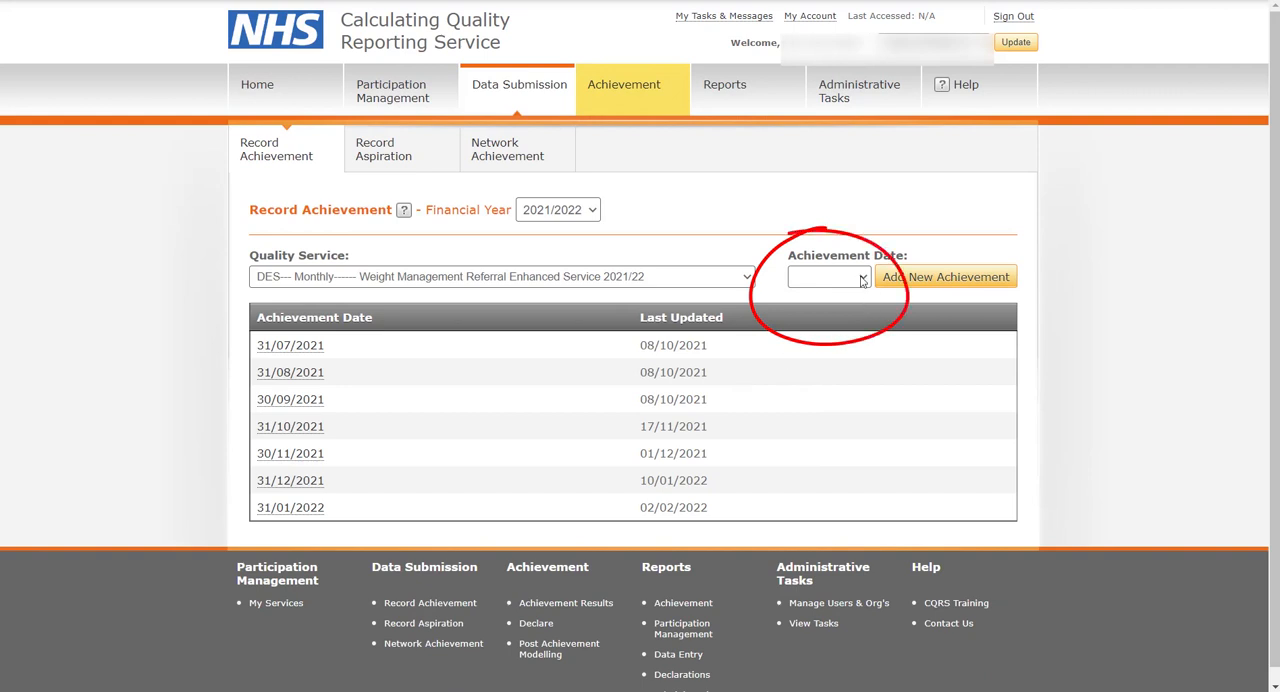
{"action": "left_click", "coordinate": [828, 277]}
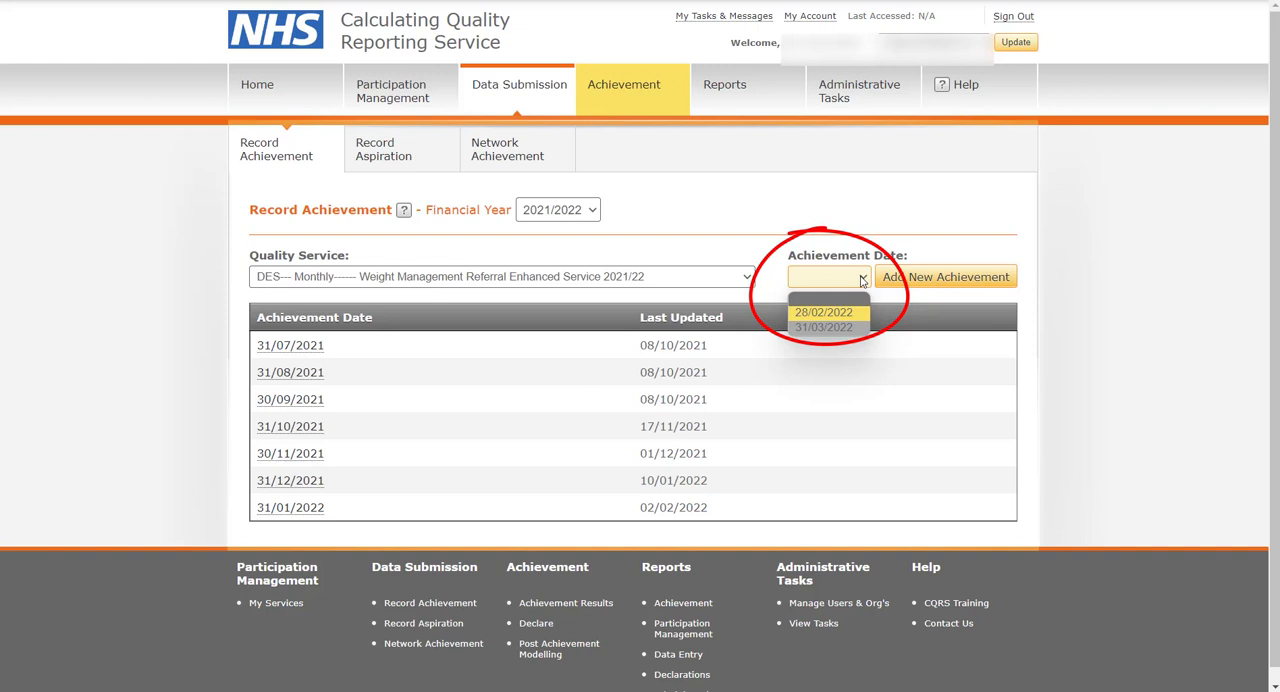
{"action": "left_click", "coordinate": [822, 312]}
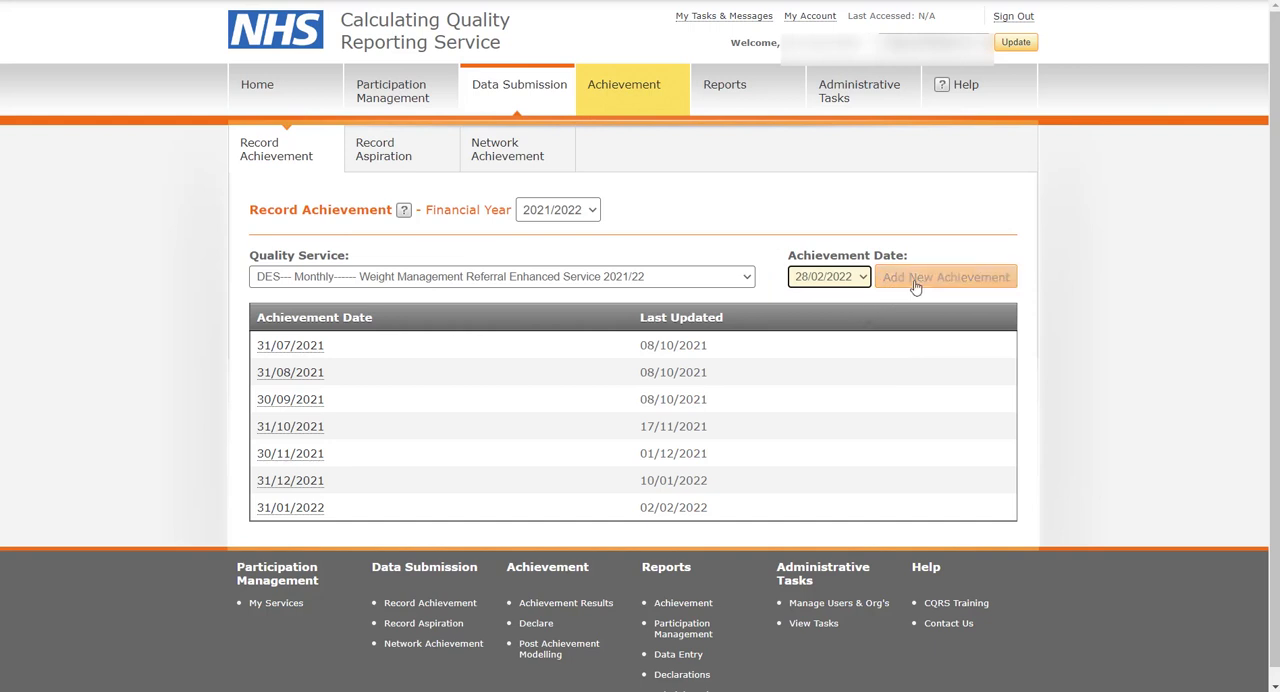
Step: Add a new achievement and open the WMS Payment indicator group
{"action": "left_click", "coordinate": [944, 277]}
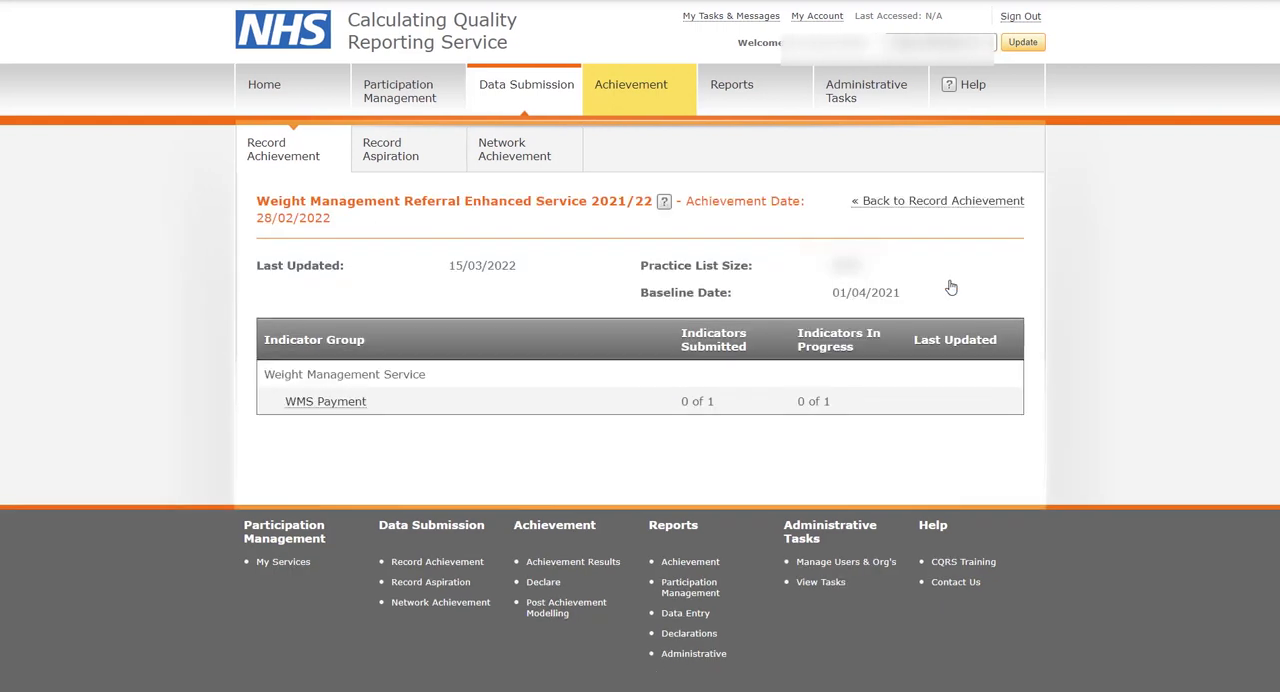
{"action": "mouse_move", "coordinate": [744, 360]}
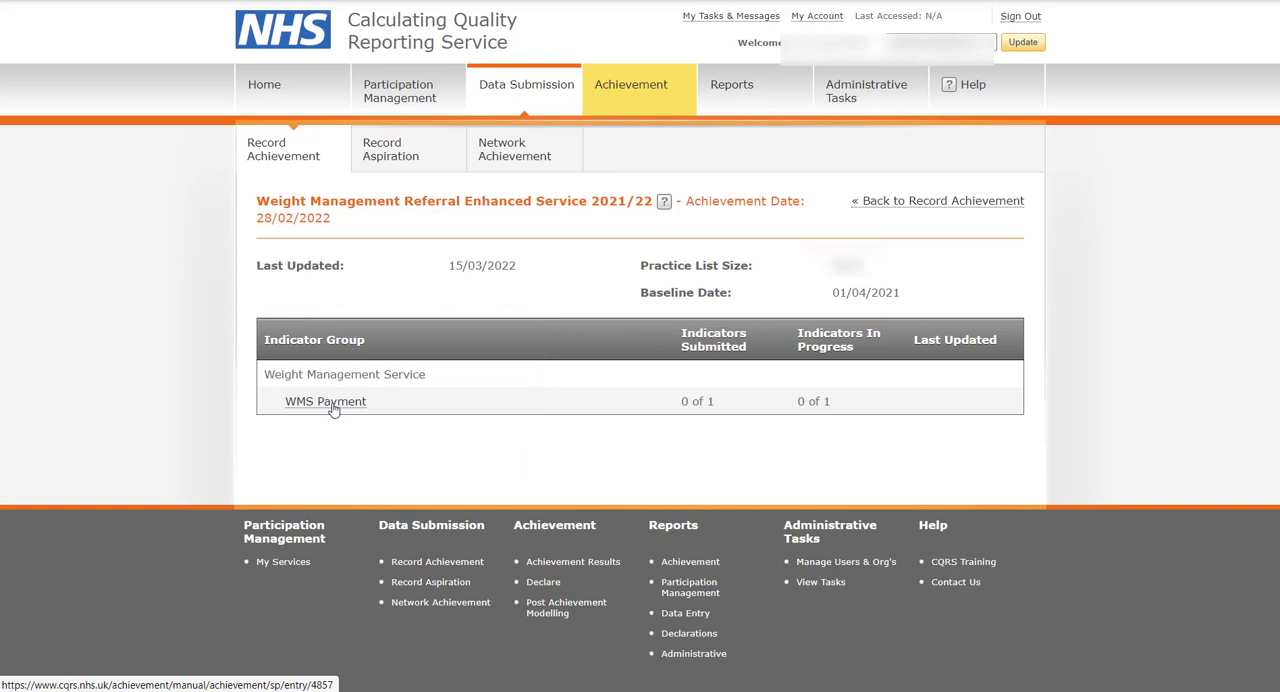
{"action": "left_click", "coordinate": [324, 401]}
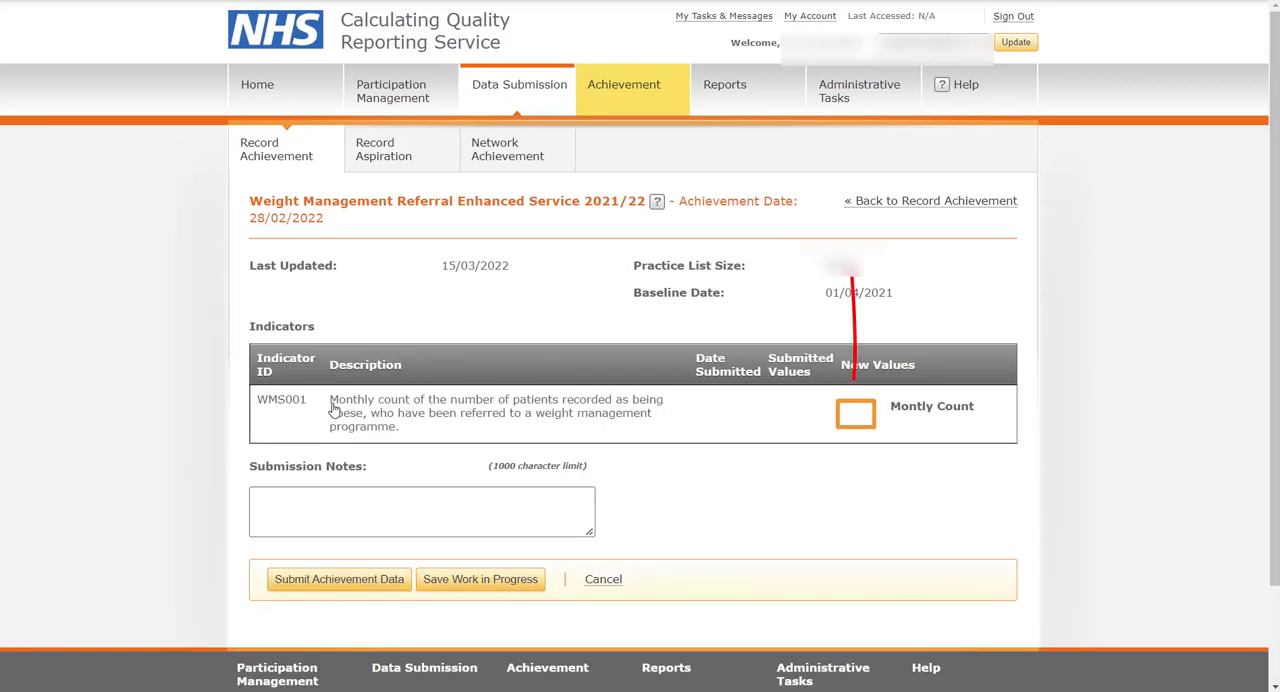
Step: Enter 1 as the WMS001 monthly count
{"action": "left_click", "coordinate": [855, 413]}
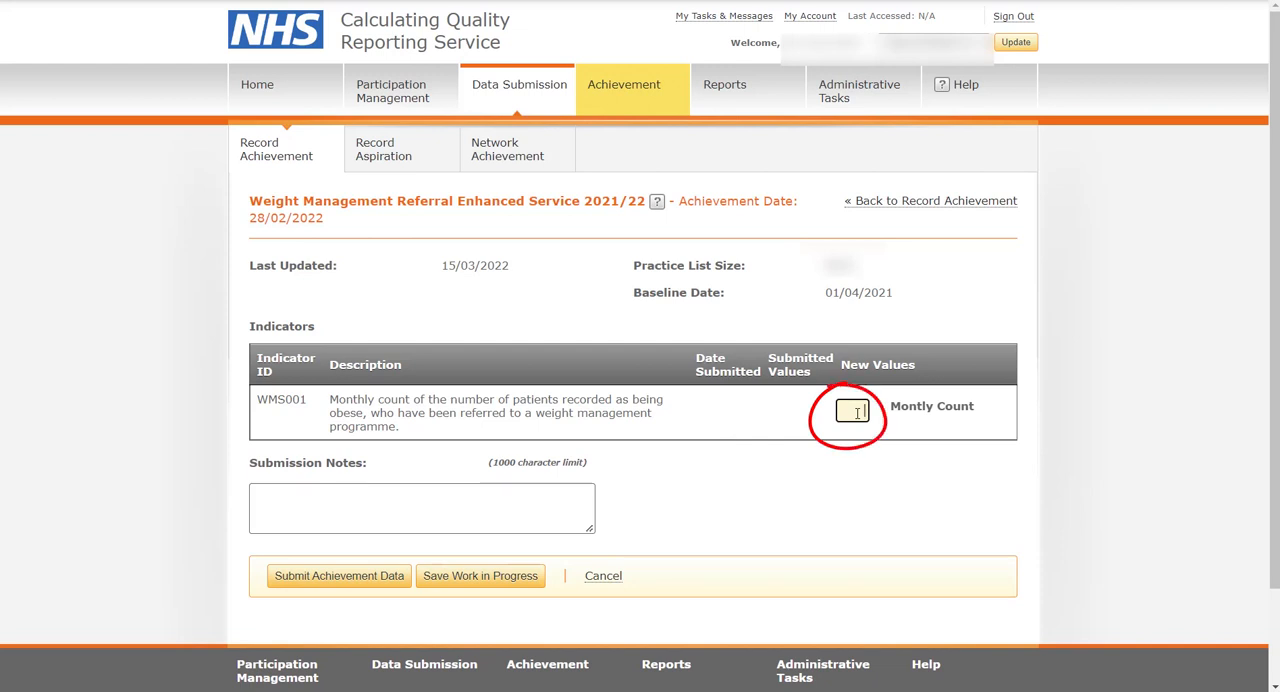
{"action": "type", "text": "1"}
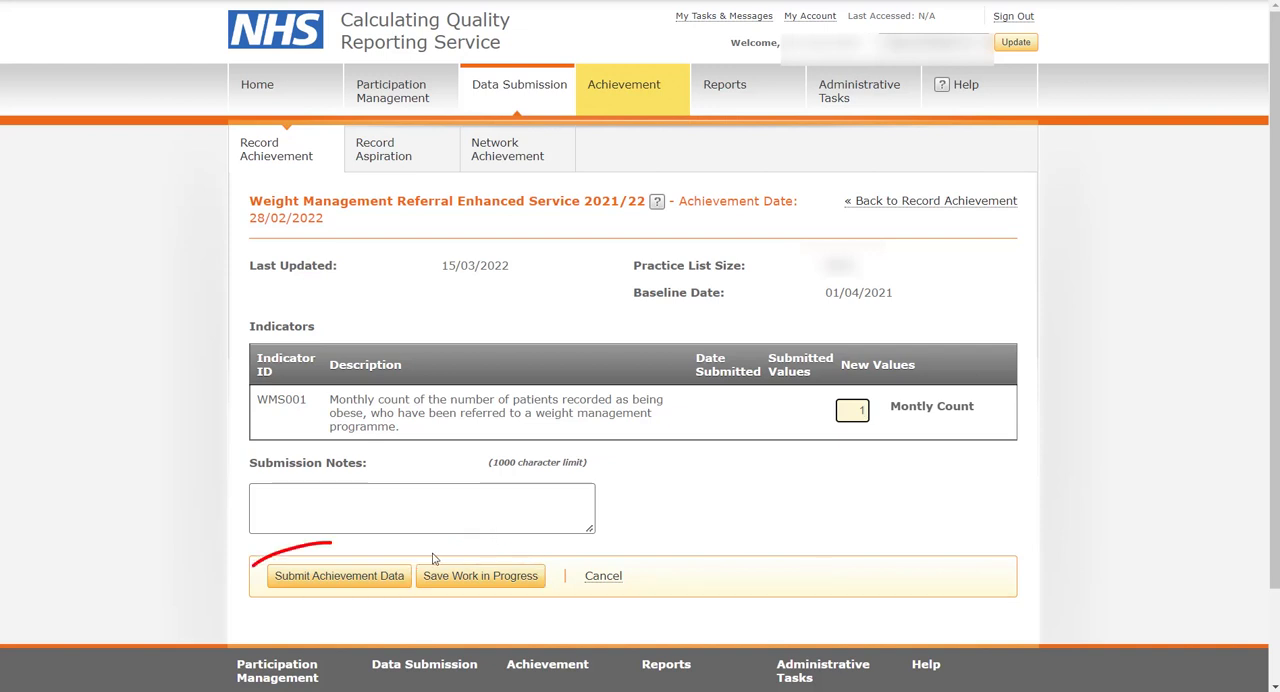
{"action": "mouse_move", "coordinate": [338, 575]}
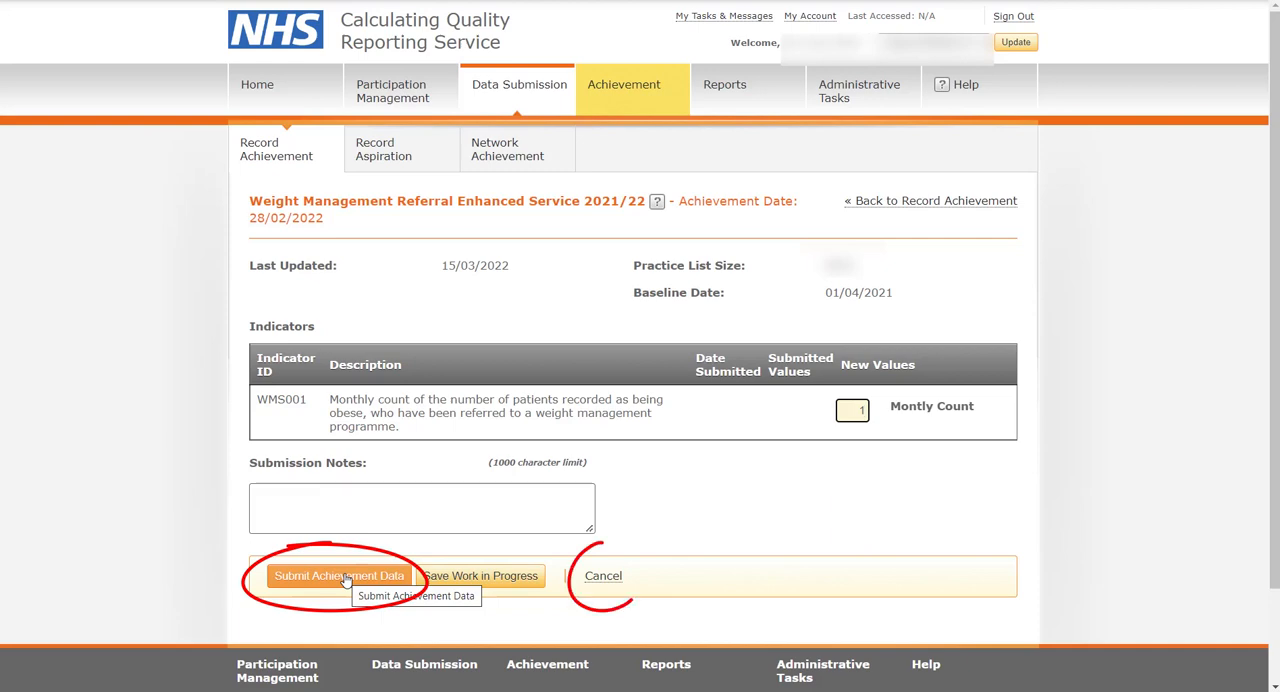
Step: Submit the WMS001 achievement data for 28/02/2022
{"action": "left_click", "coordinate": [339, 575]}
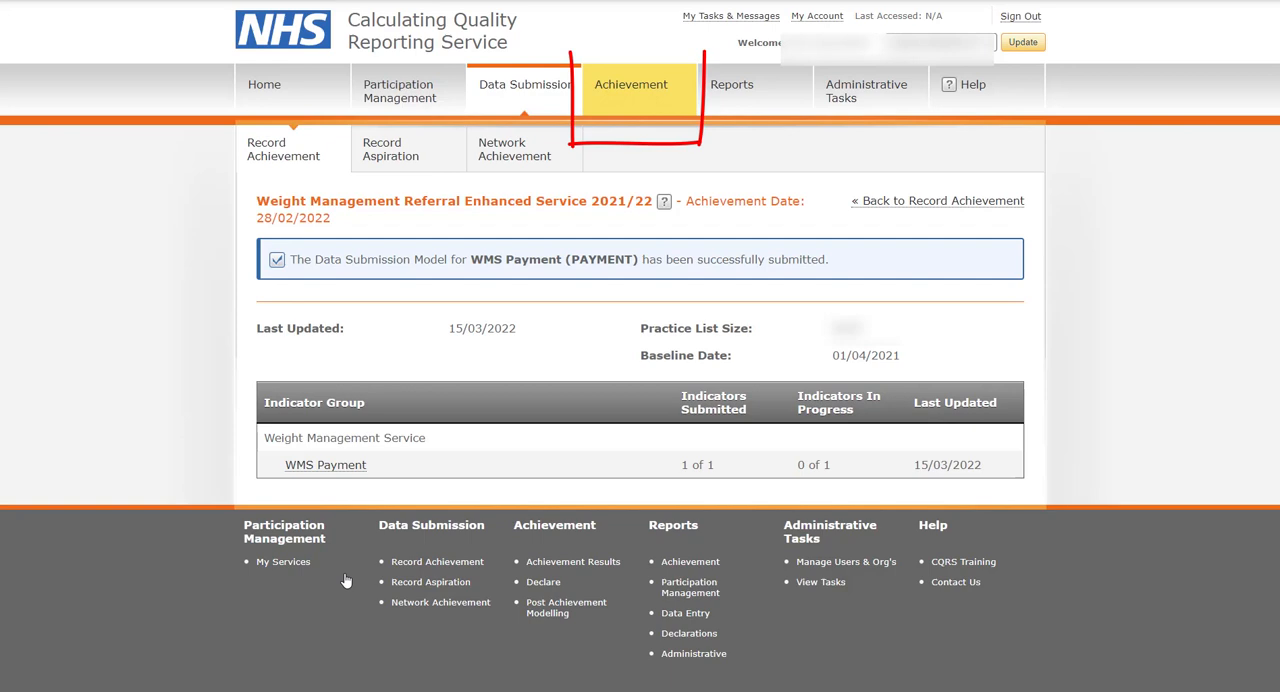
{"action": "mouse_move", "coordinate": [655, 205]}
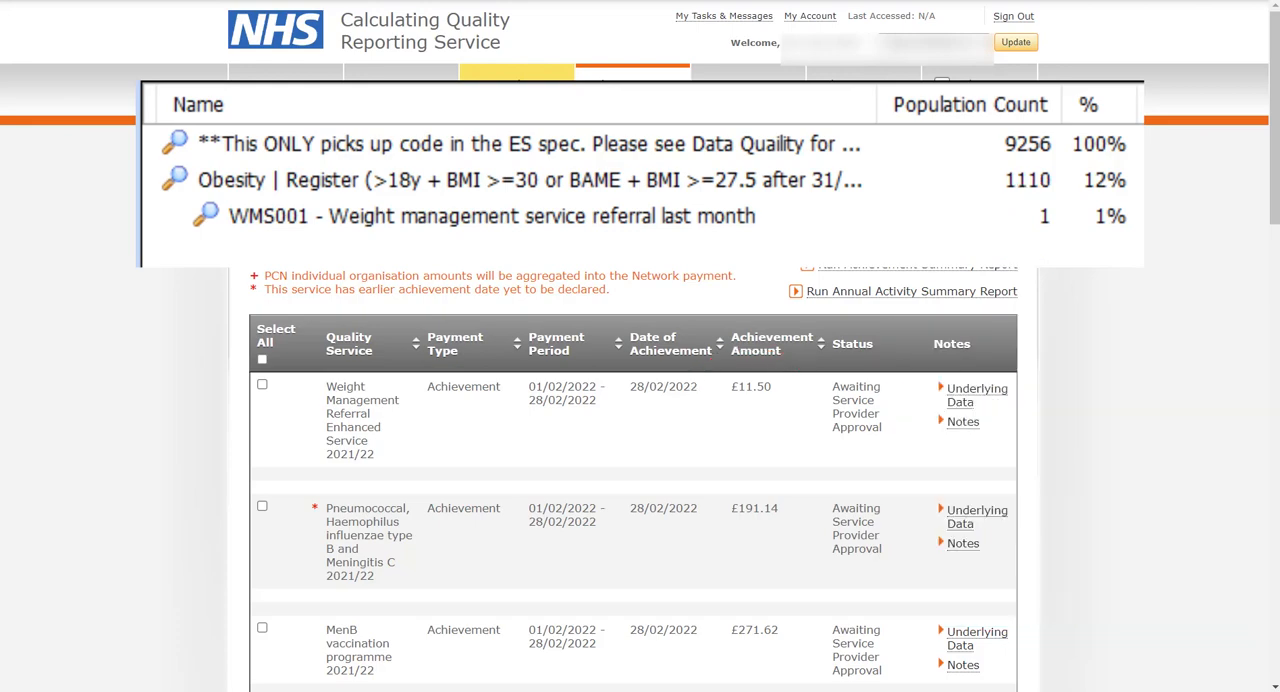
Step: Select the £11.50 Weight Management Referral achievement and declare it
{"action": "left_click", "coordinate": [623, 90]}
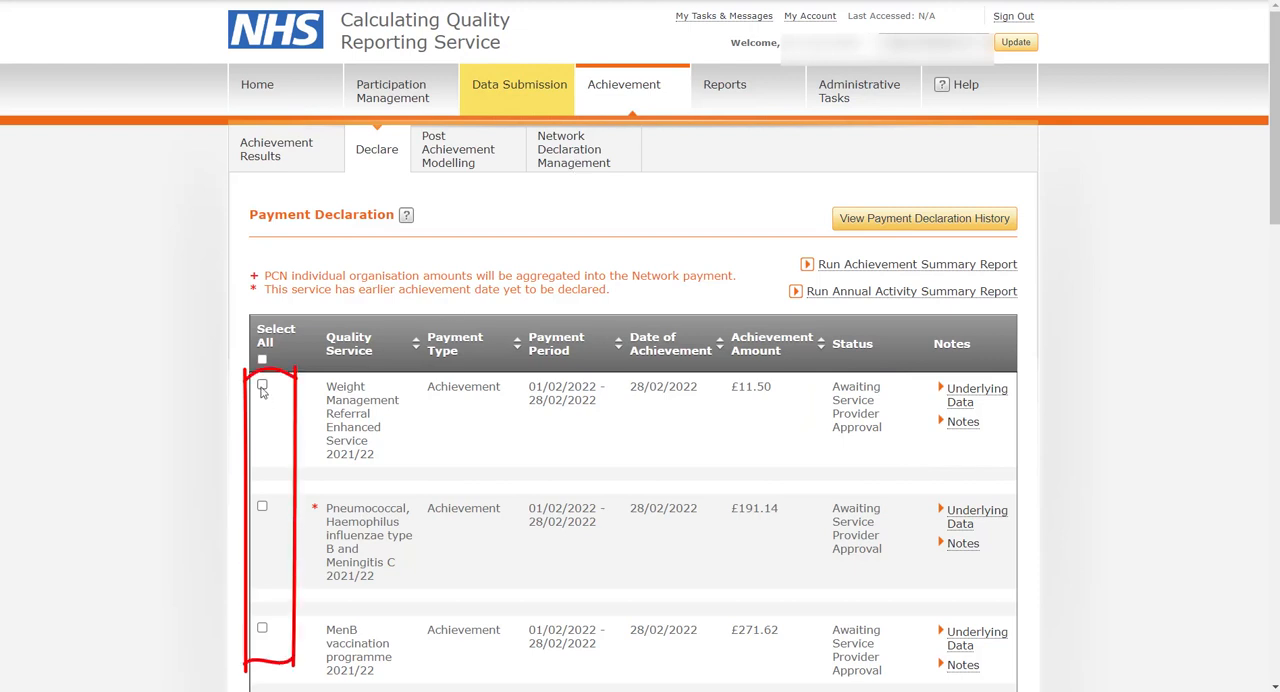
{"action": "left_click", "coordinate": [262, 386]}
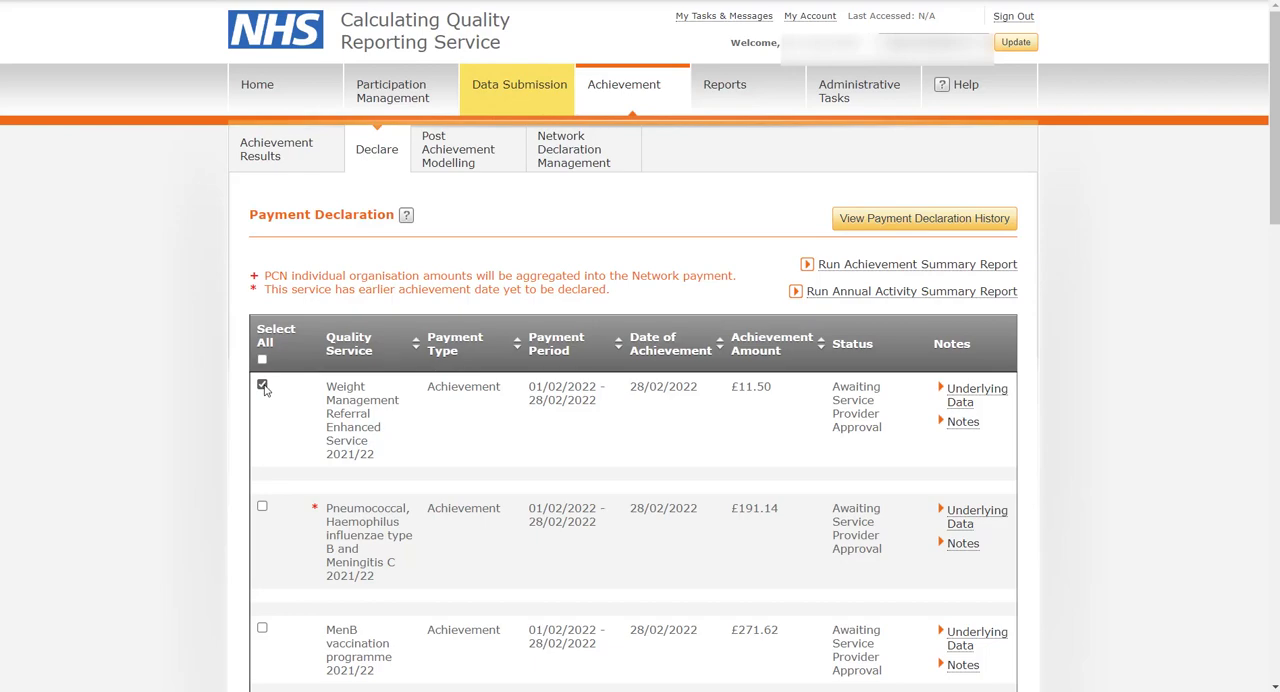
{"action": "scroll", "scroll_direction": "down", "scroll_amount": 3}
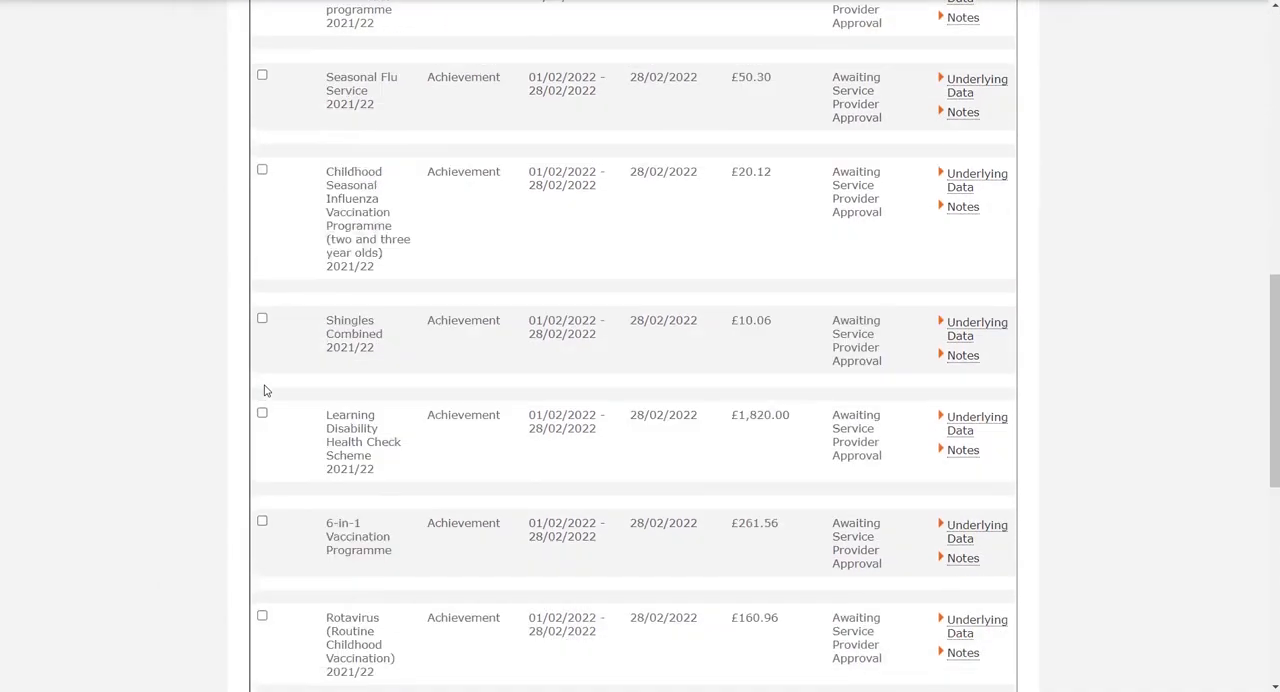
{"action": "scroll", "scroll_direction": "down", "scroll_amount": 3}
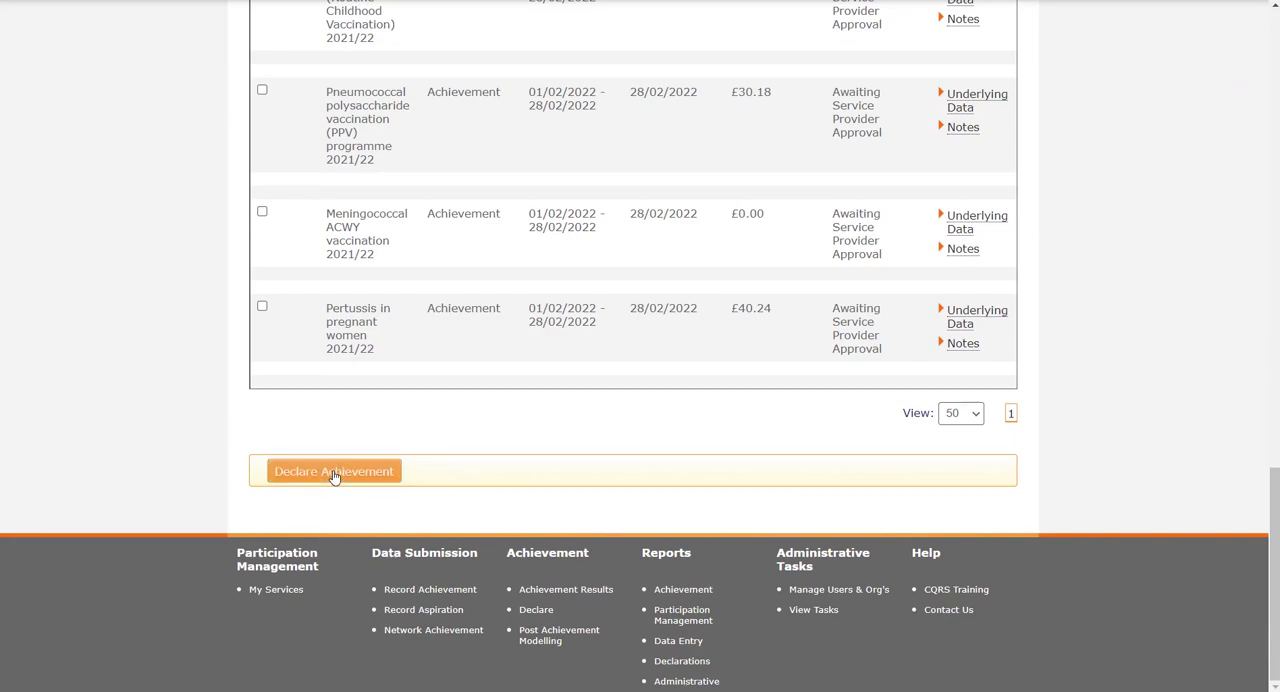
{"action": "left_click", "coordinate": [333, 471]}
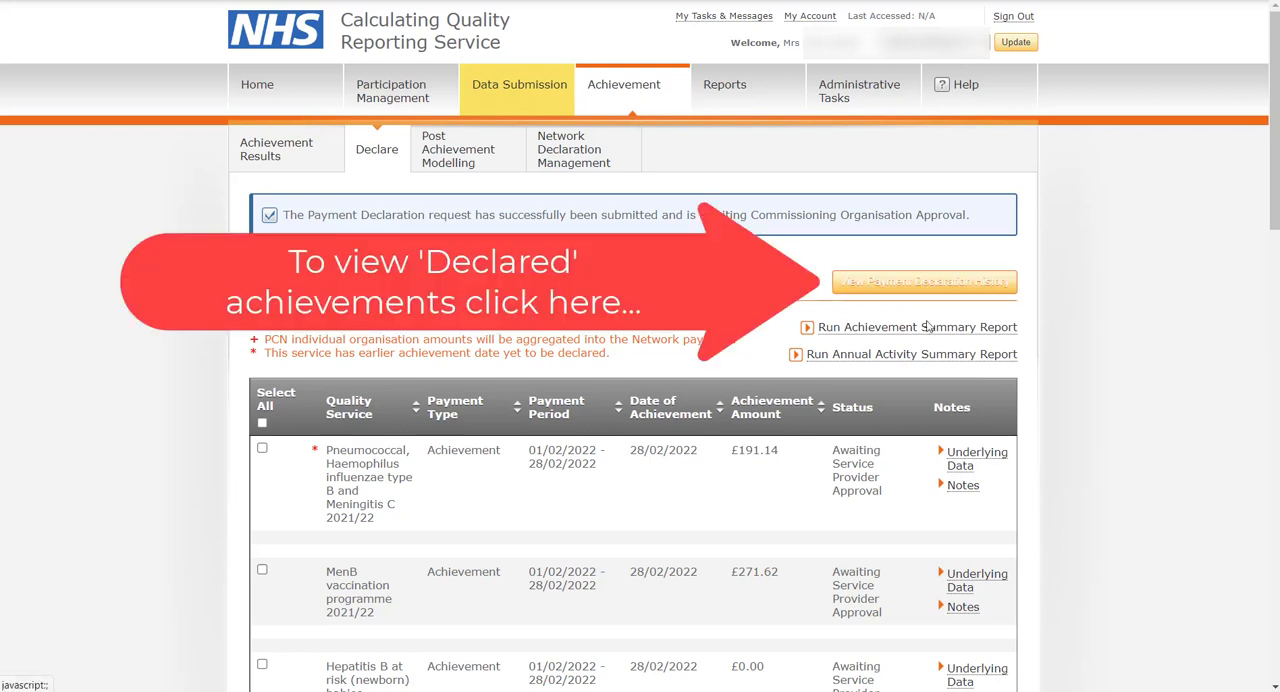
{"action": "mouse_move", "coordinate": [924, 281]}
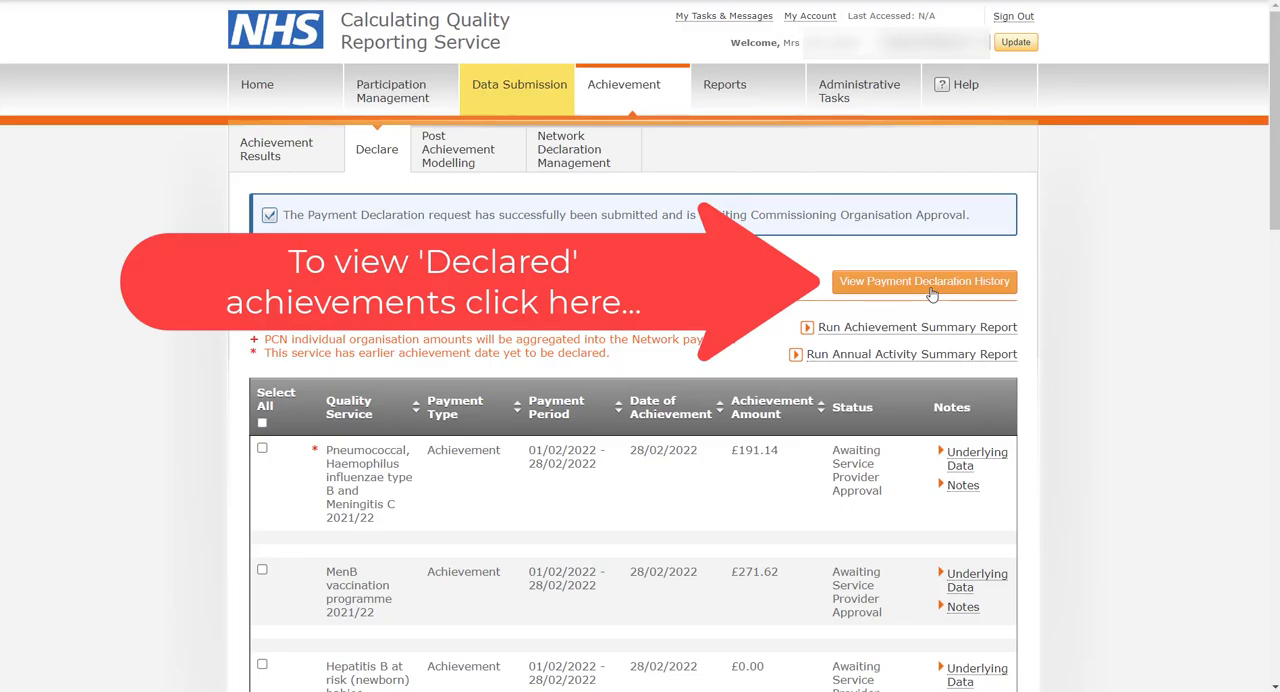
Step: Scroll the declaration history to the £11.50 weight management entry awaiting approval
{"action": "scroll", "scroll_direction": "down", "scroll_amount": 3}
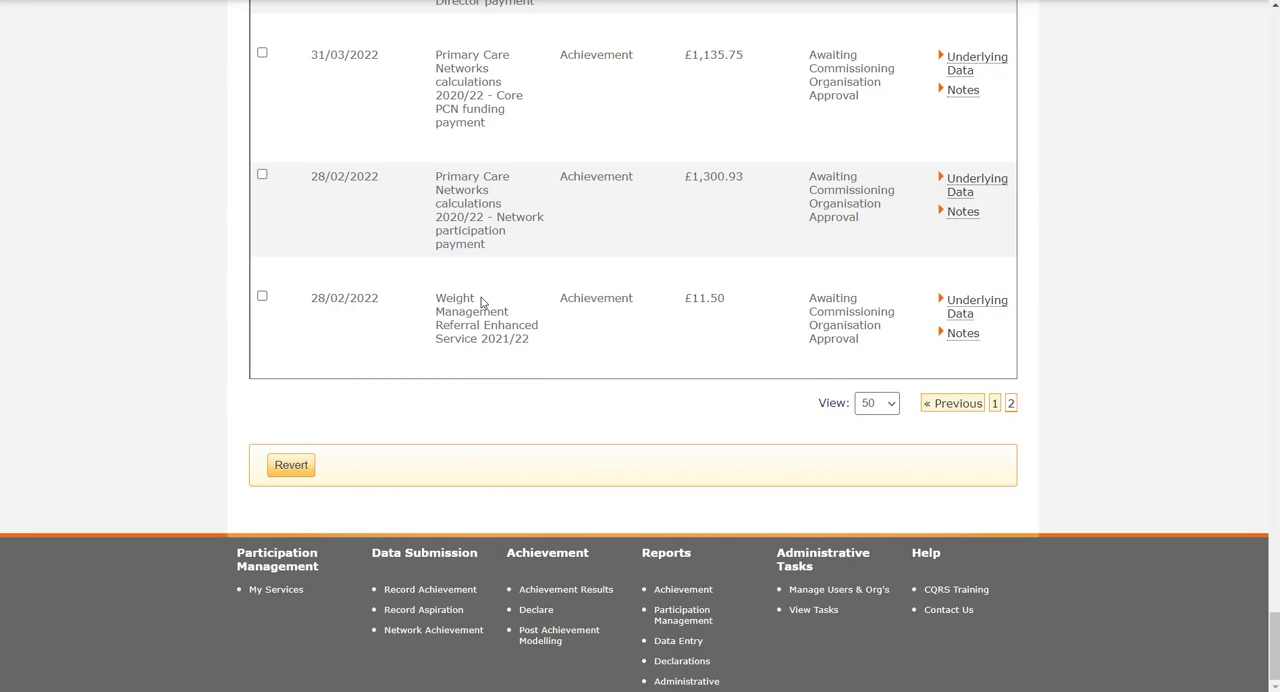
Step: Return to payment declarations and open Post Achievement Modelling
{"action": "left_click", "coordinate": [727, 15]}
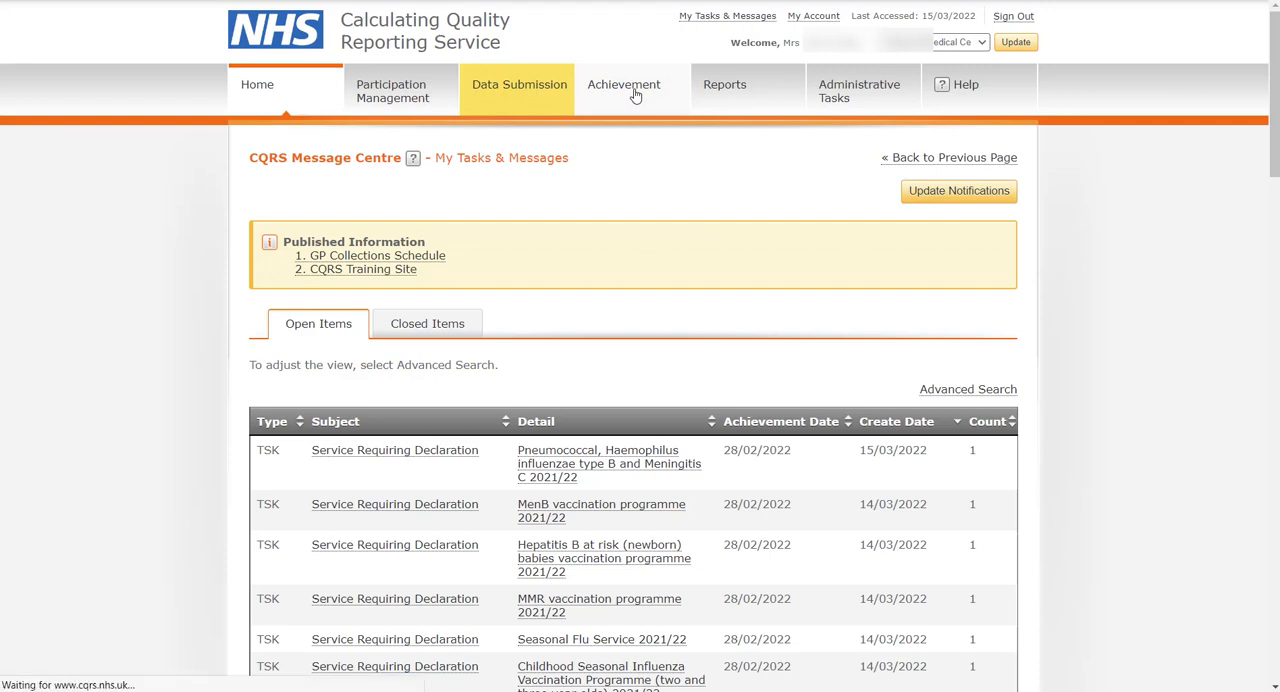
{"action": "left_click", "coordinate": [623, 84]}
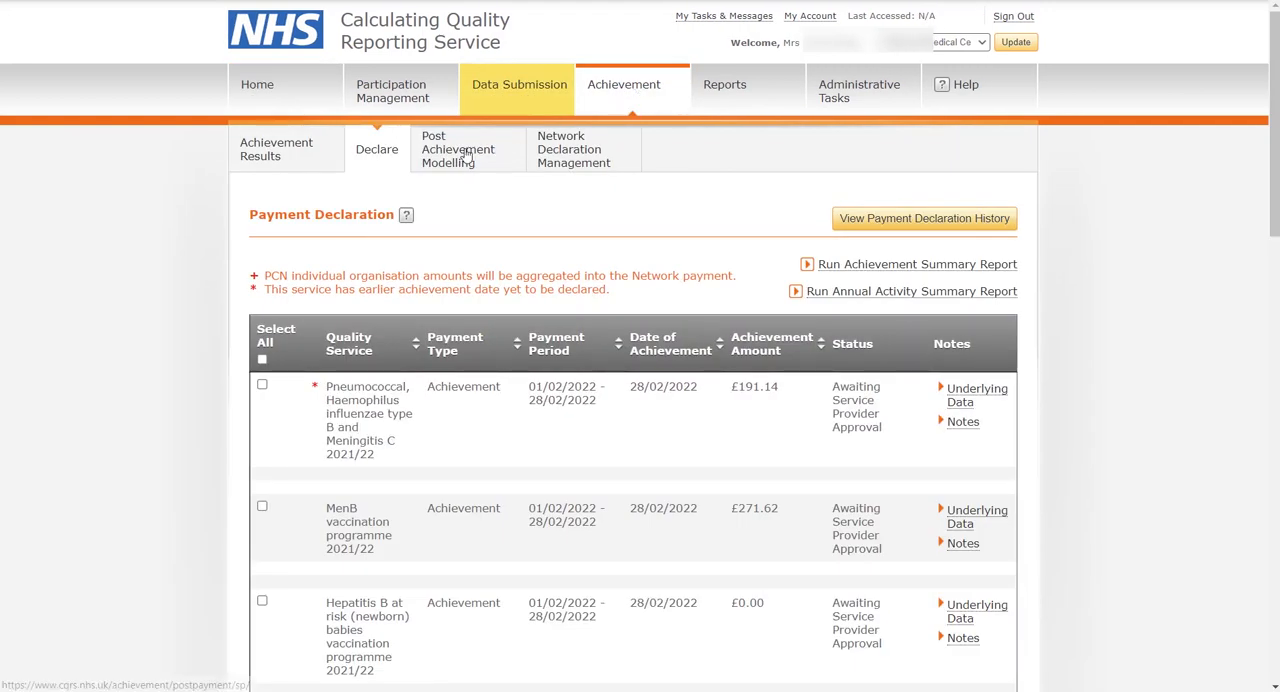
{"action": "left_click", "coordinate": [458, 148]}
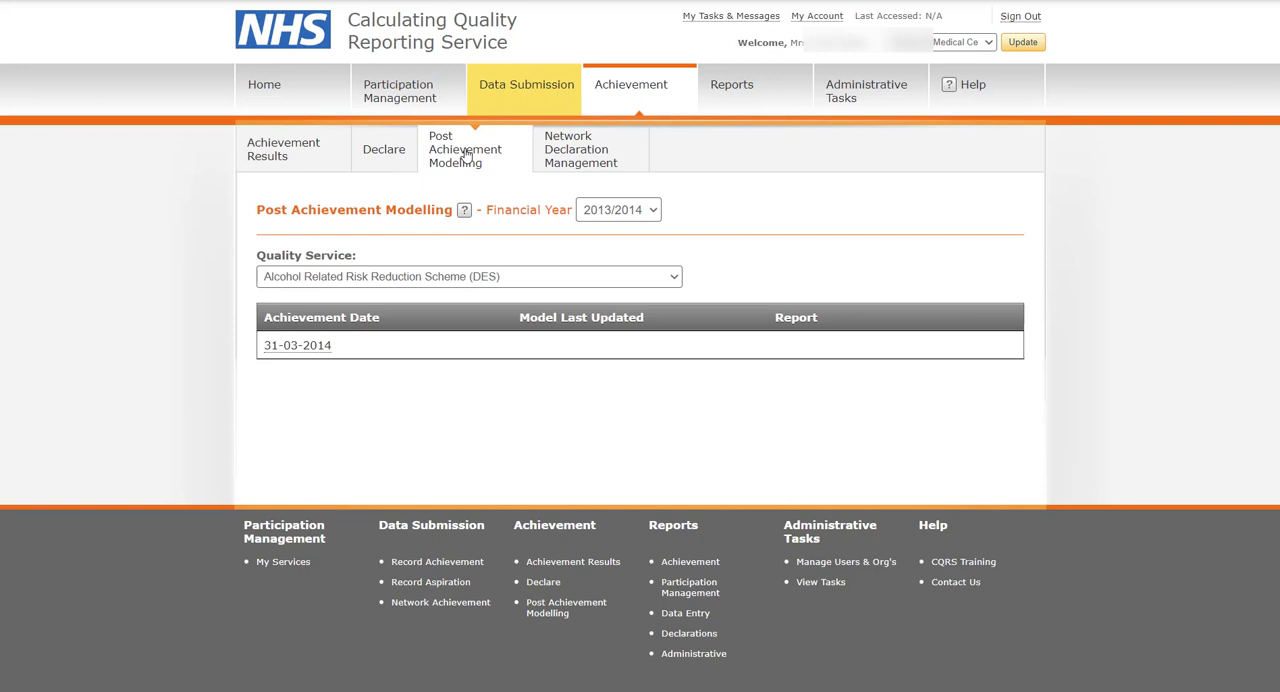
{"action": "mouse_move", "coordinate": [542, 135]}
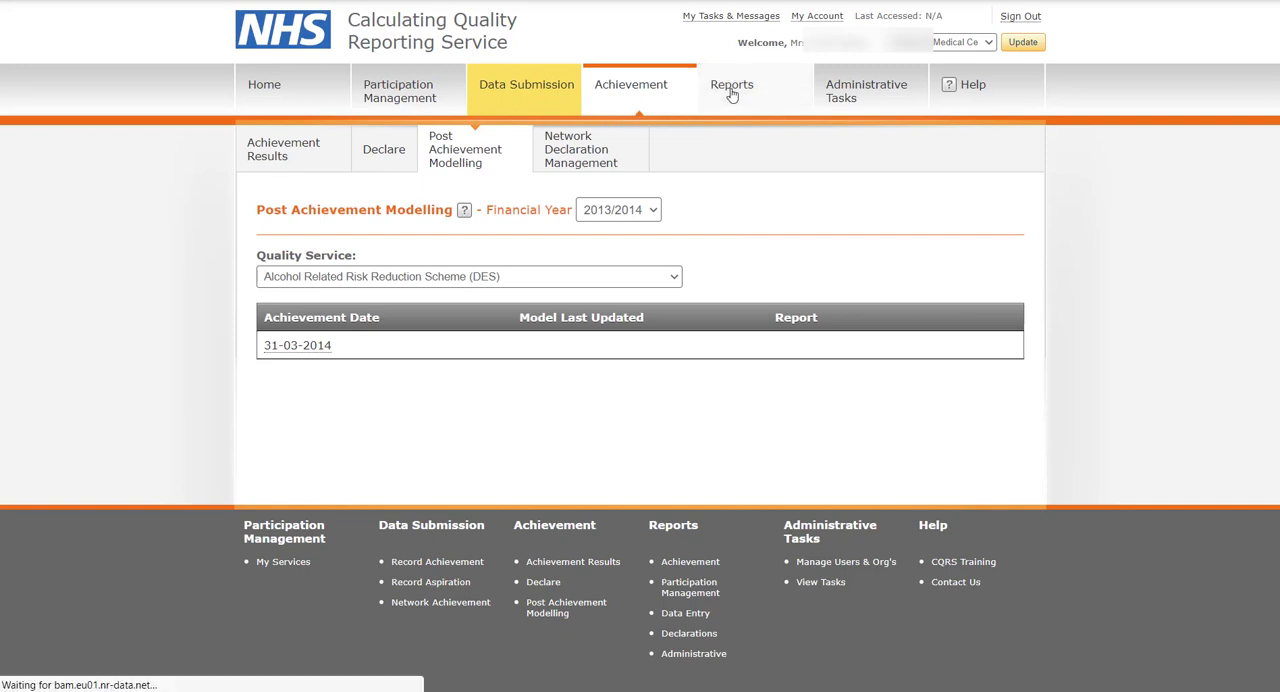
Step: Open the Annual Activity Summary report under Reports > Achievement, with financial year 2021/2022
{"action": "left_click", "coordinate": [732, 84]}
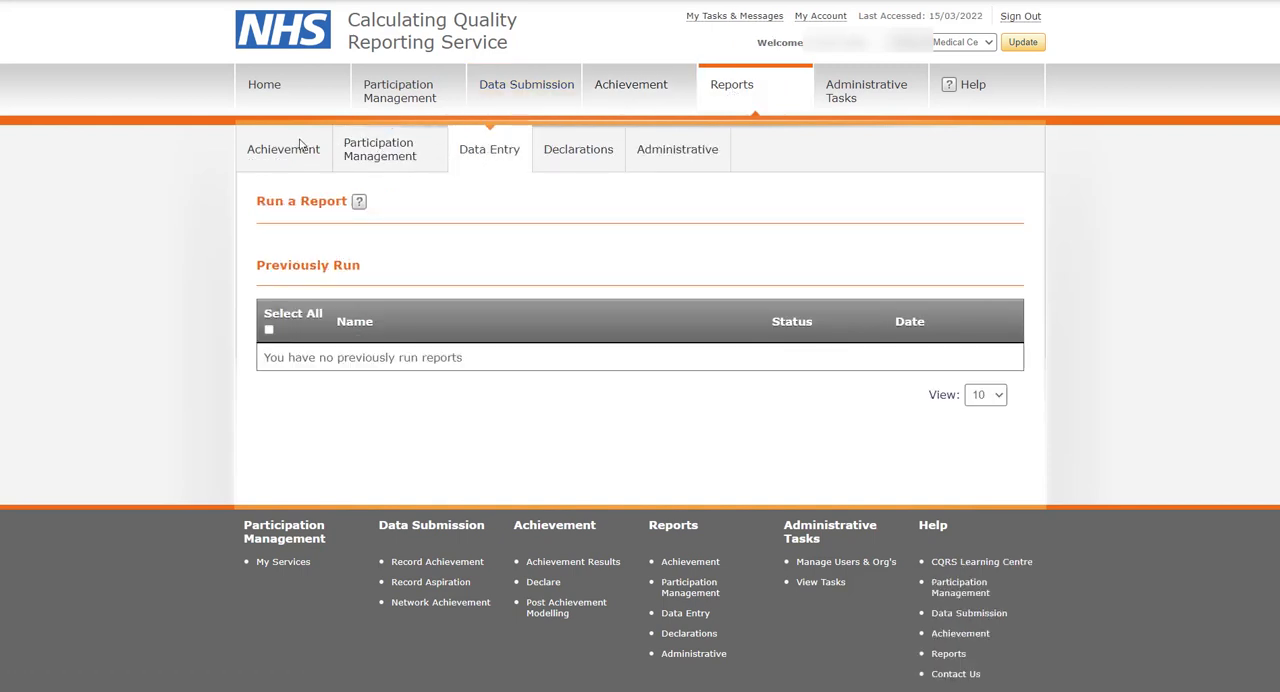
{"action": "left_click", "coordinate": [283, 149]}
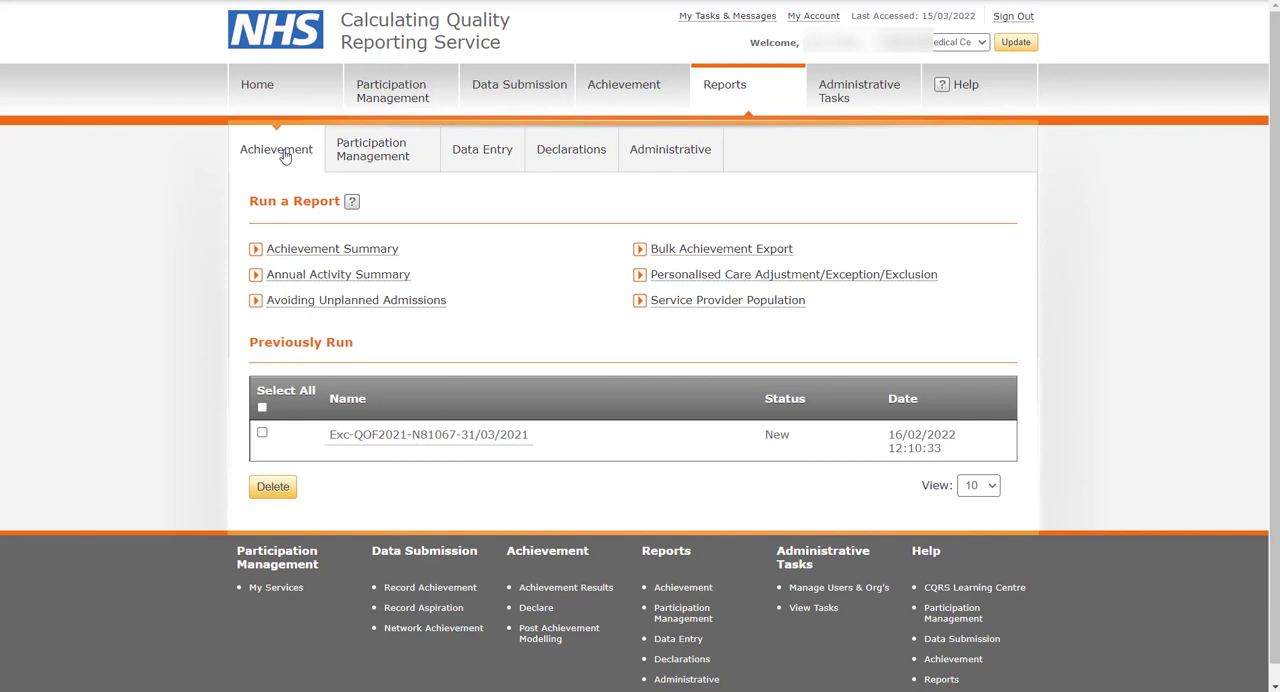
{"action": "mouse_move", "coordinate": [355, 256]}
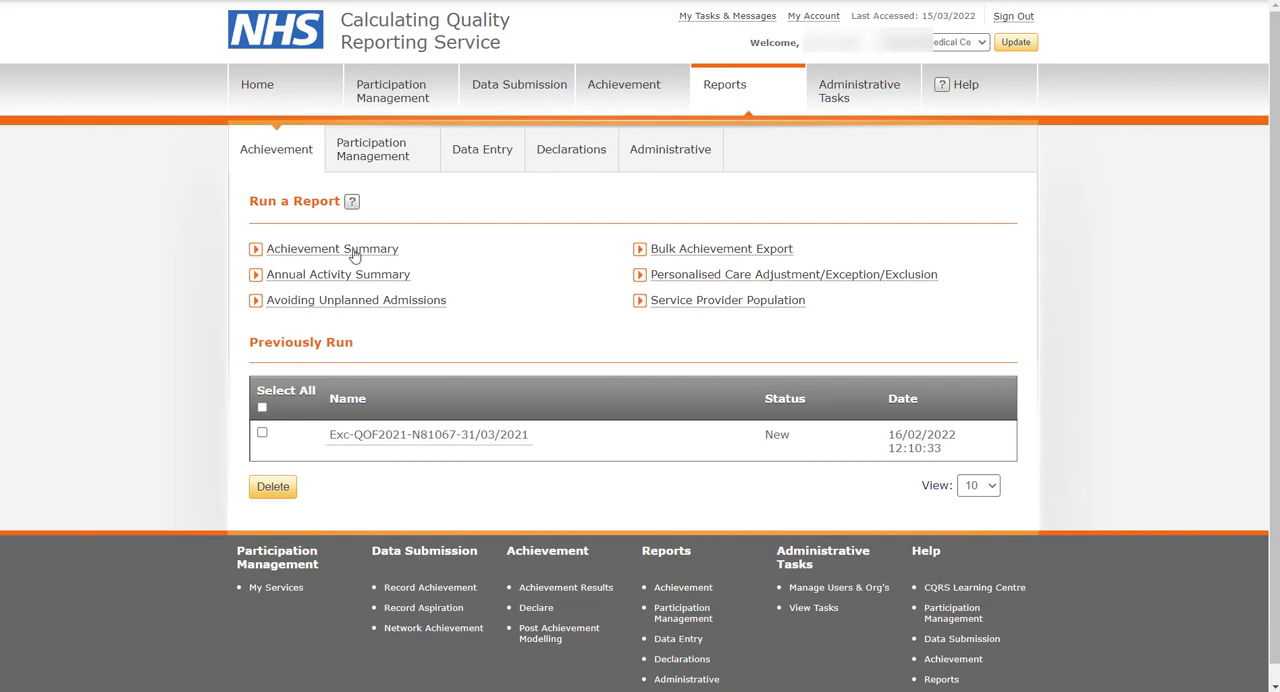
{"action": "mouse_move", "coordinate": [365, 278]}
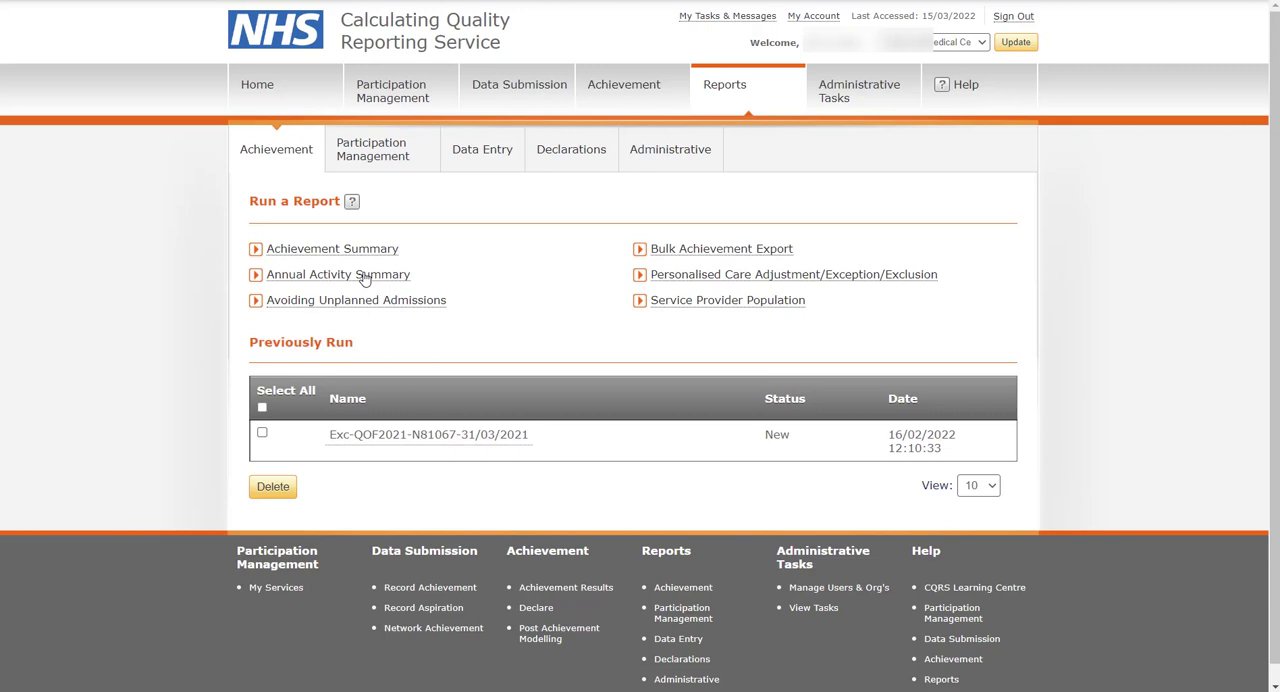
{"action": "left_click", "coordinate": [338, 274]}
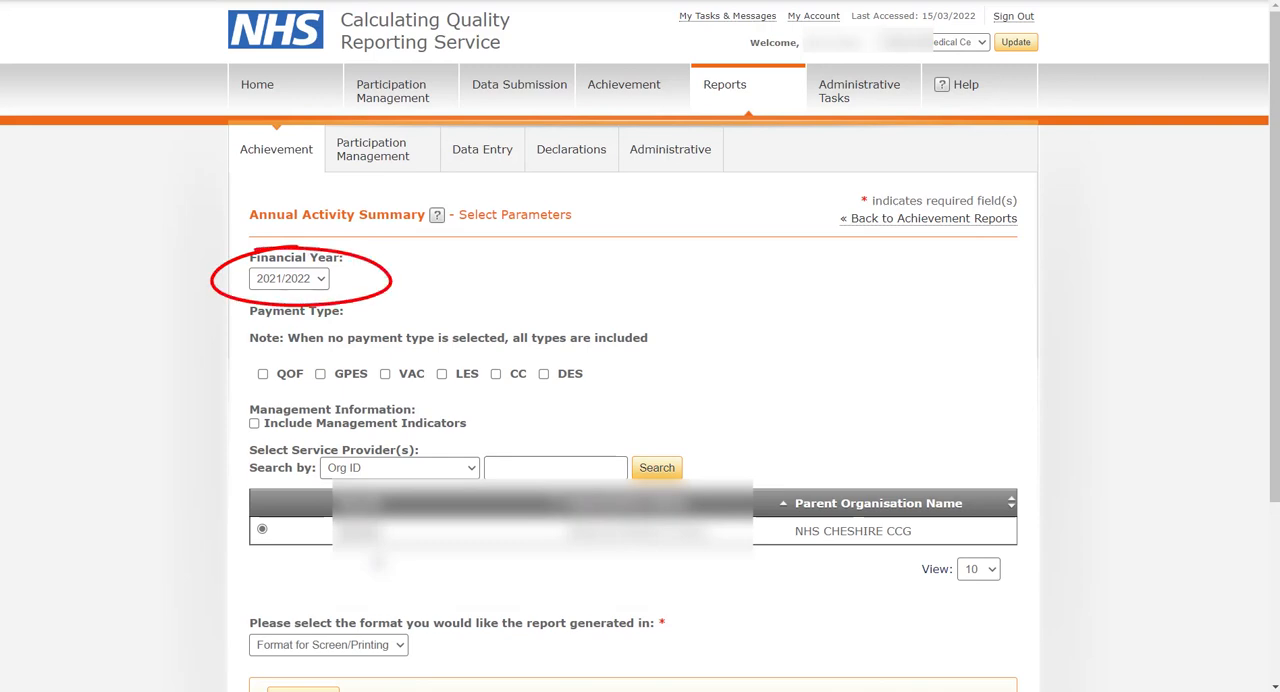
Step: Run the Annual Activity Summary report with no payment types ticked, covering all types
{"action": "scroll", "scroll_direction": "down", "scroll_amount": 3}
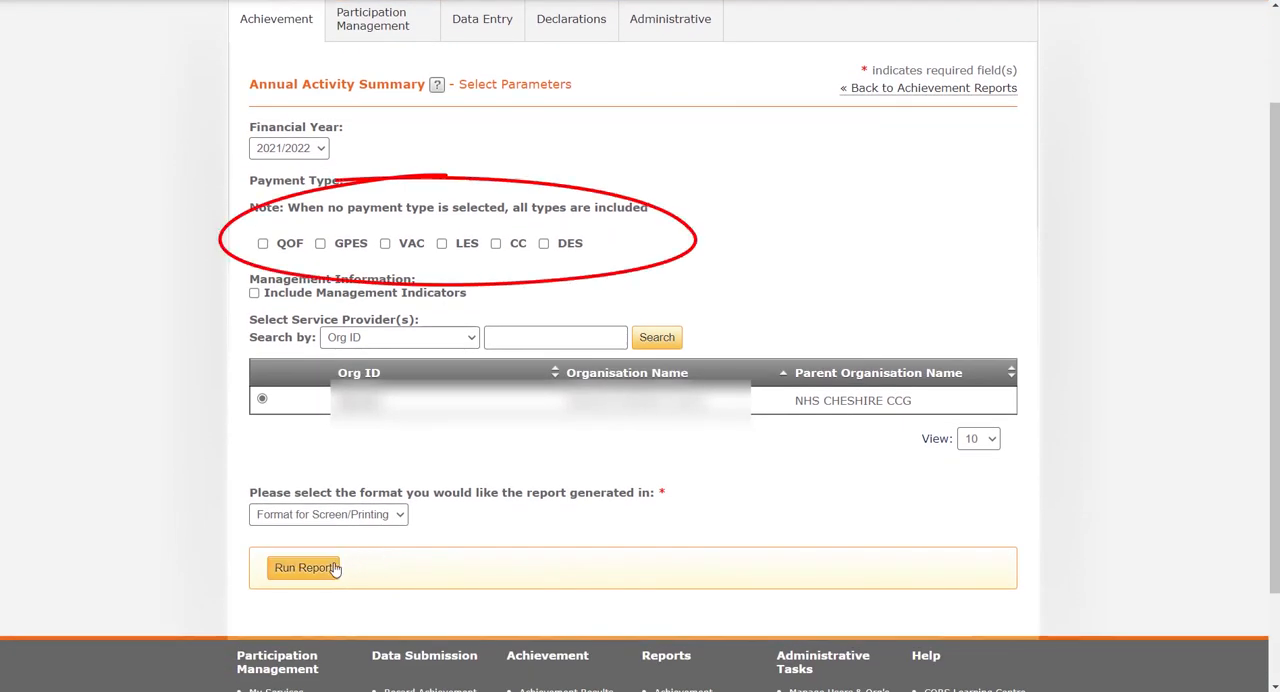
{"action": "left_click", "coordinate": [303, 567]}
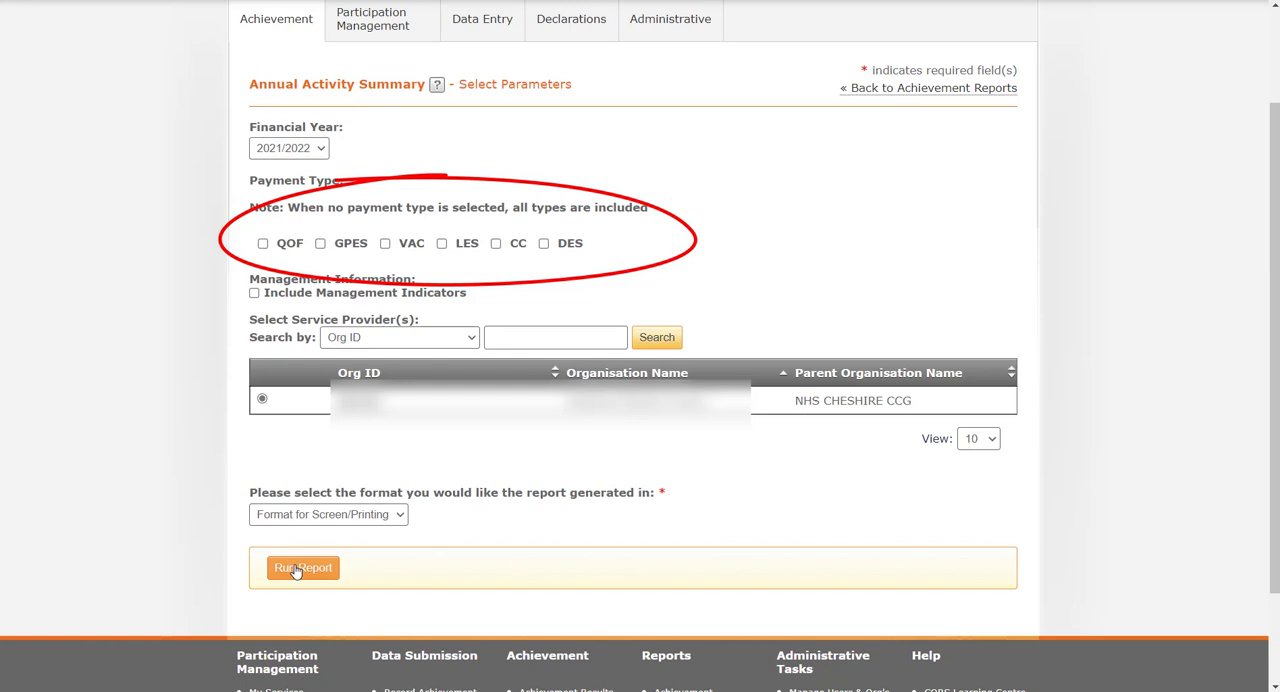
{"action": "left_click", "coordinate": [303, 567]}
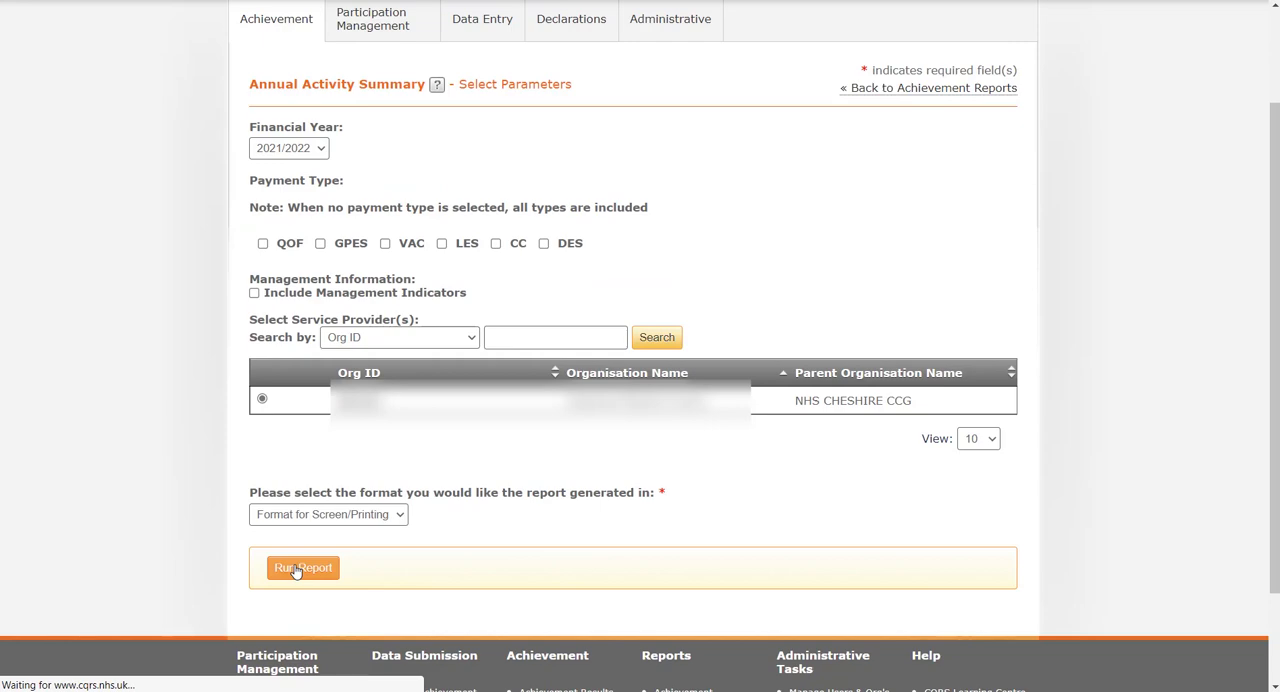
{"action": "left_click", "coordinate": [302, 568]}
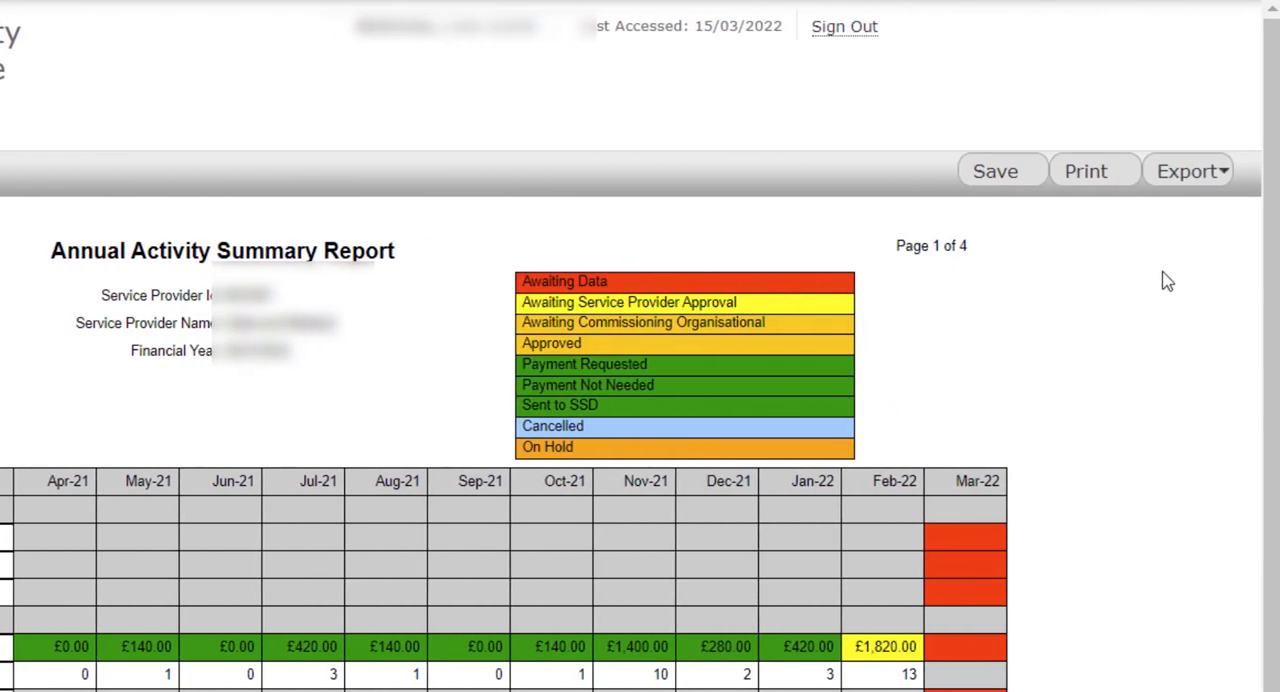
Step: Open the help on viewing reports from the ? icon beside the report title
{"action": "left_click", "coordinate": [1188, 171]}
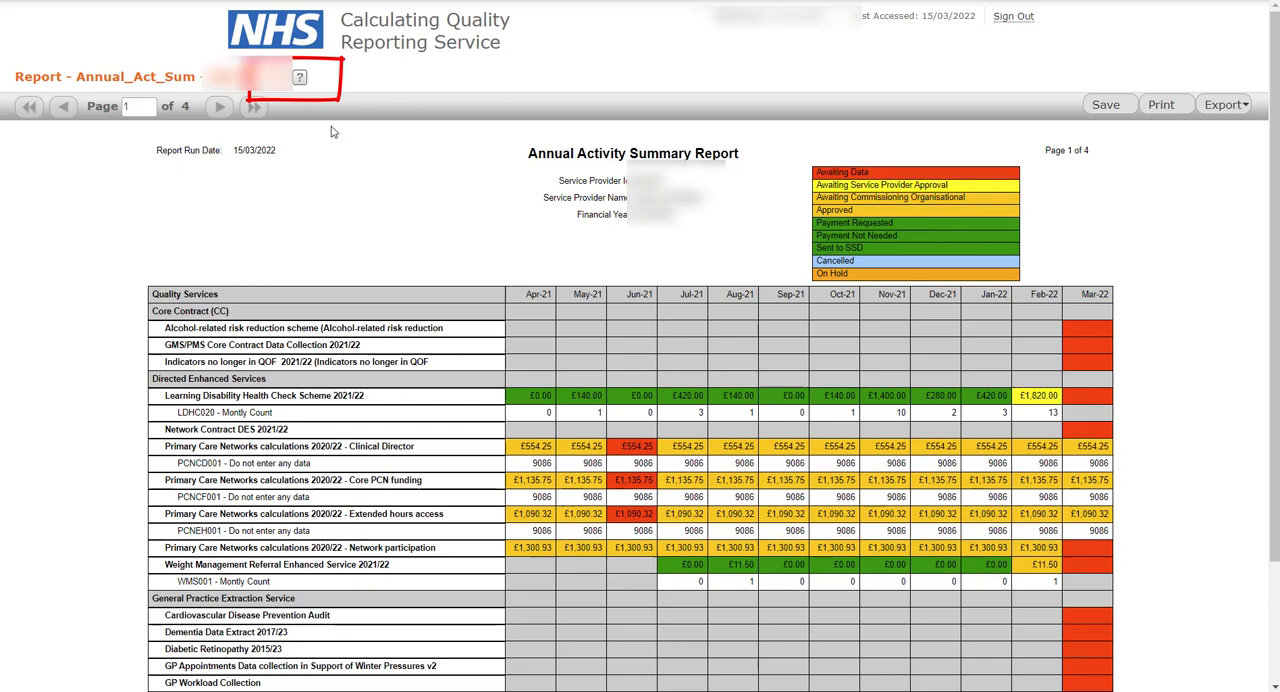
{"action": "left_click", "coordinate": [299, 77]}
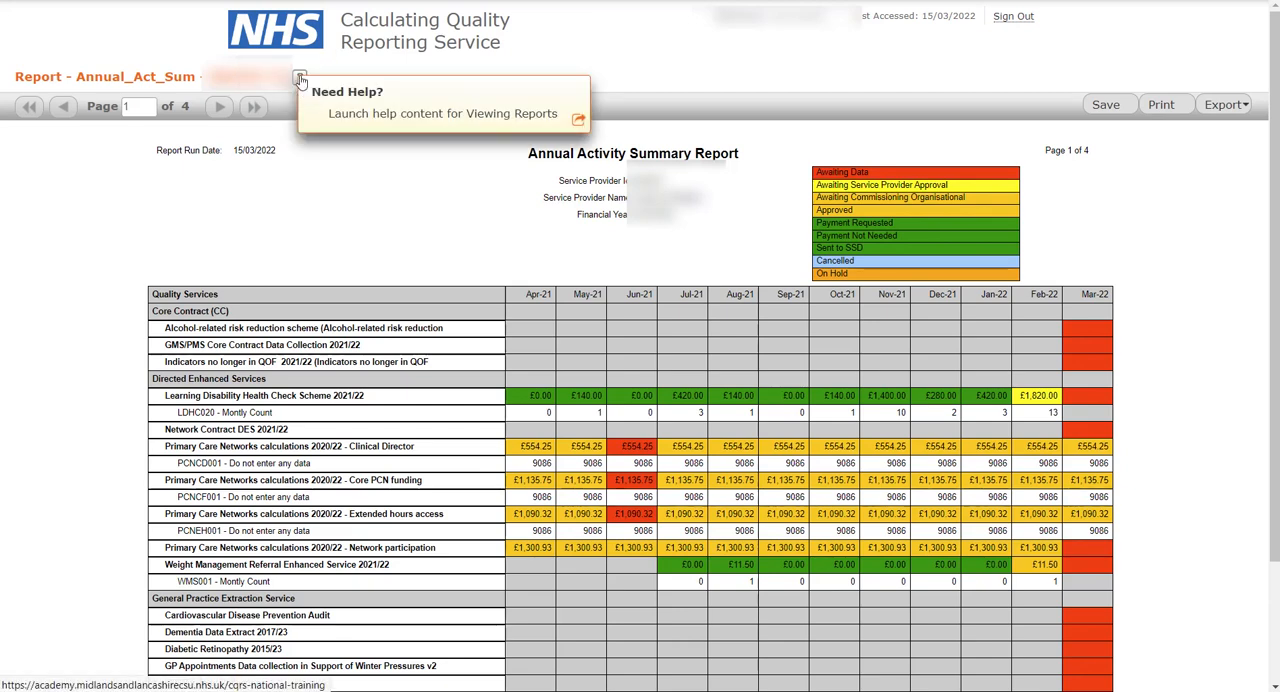